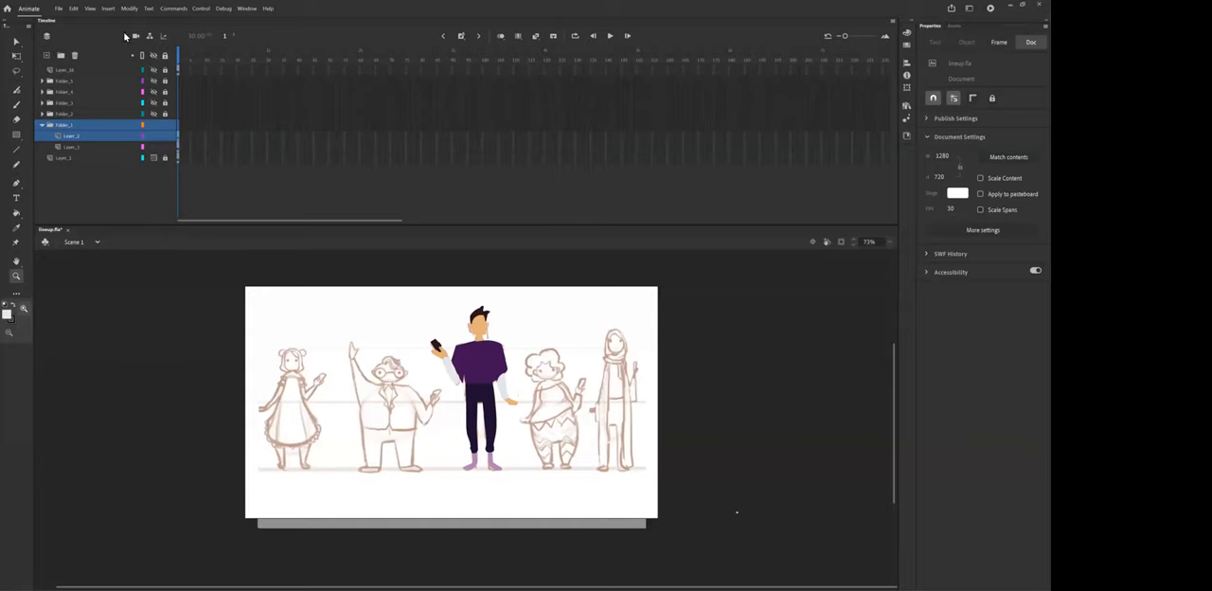
Create a new Character Animation Full HD document at 1920×1080 and 24 fps.
left_click(58, 9)
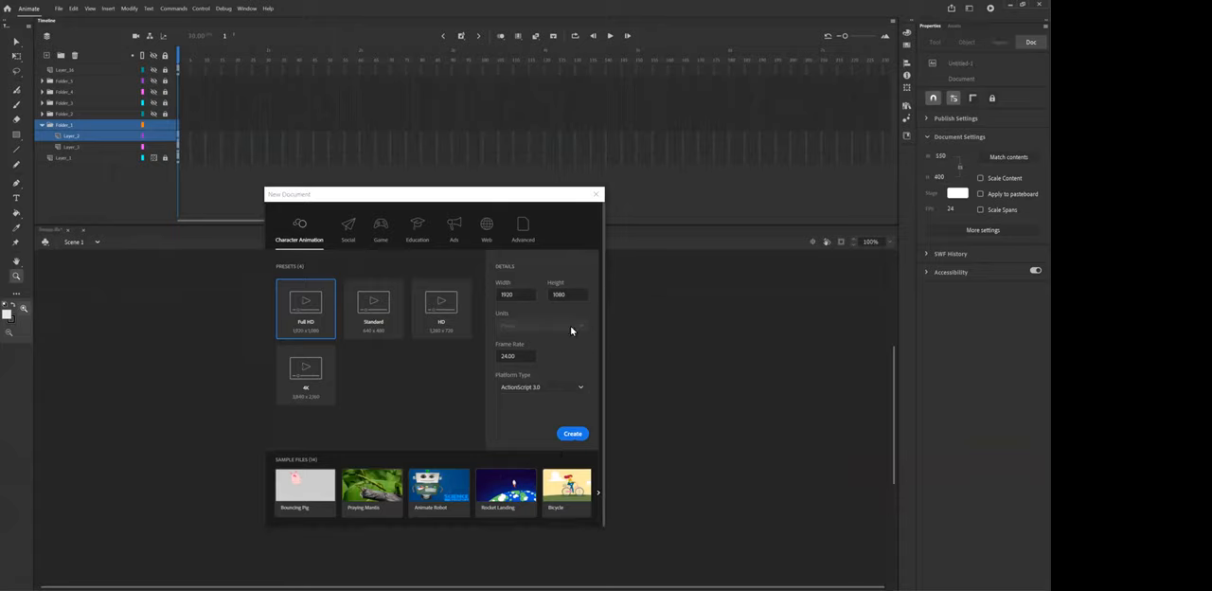
left_click(572, 433)
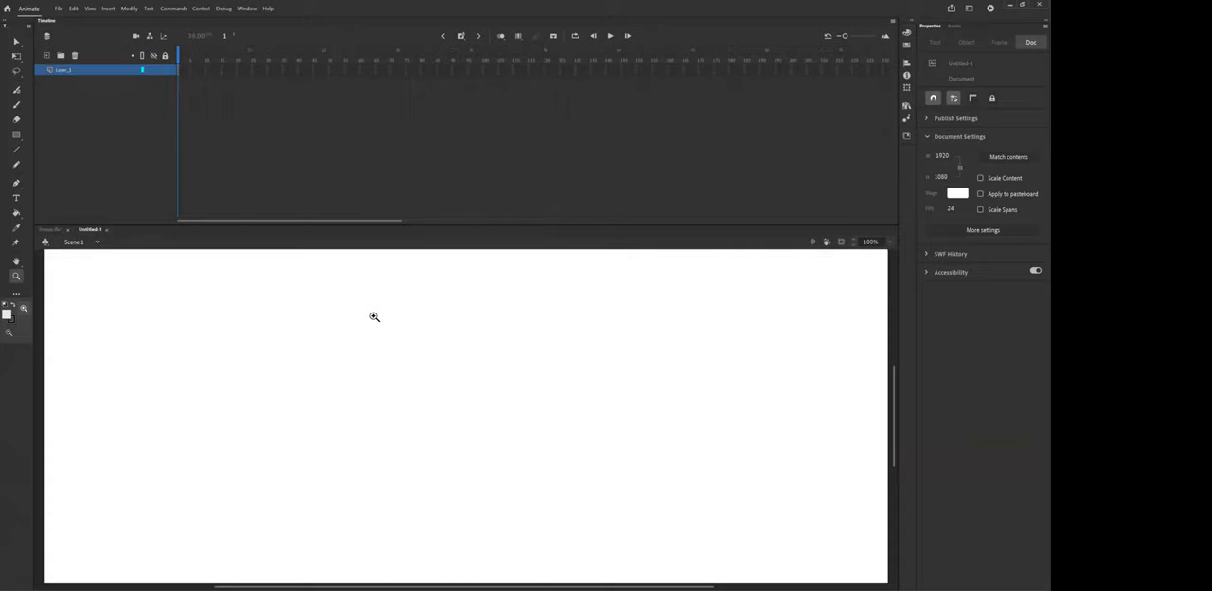
mouse_move(21, 161)
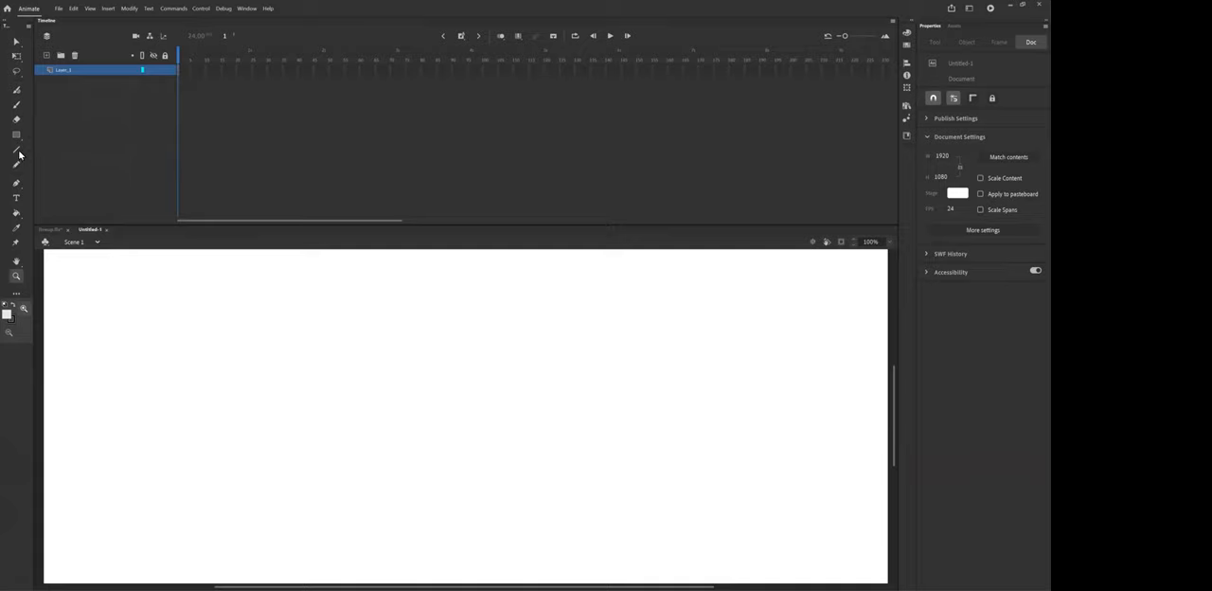
mouse_move(26, 169)
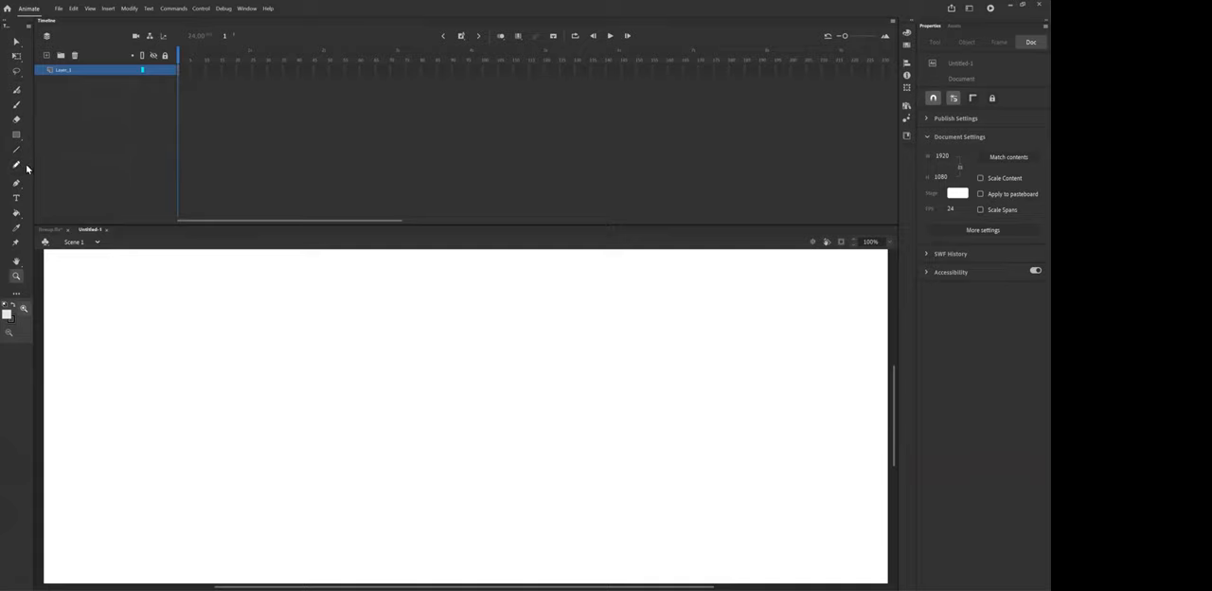
Select the Pencil tool and set the fill colour to lavender.
left_click(17, 165)
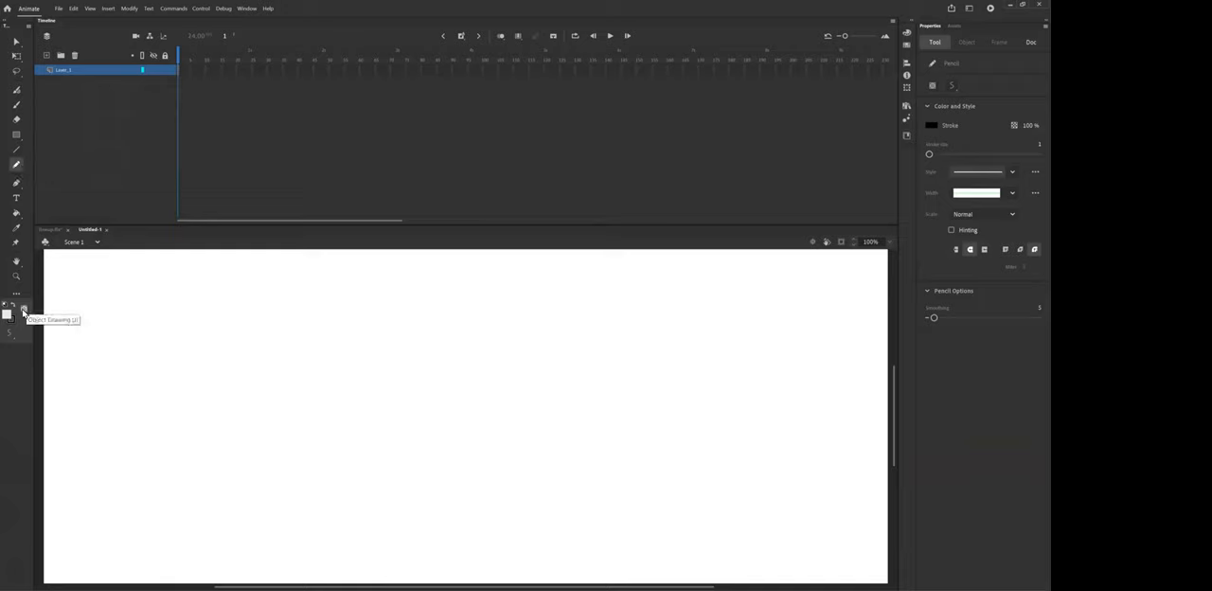
mouse_move(10, 315)
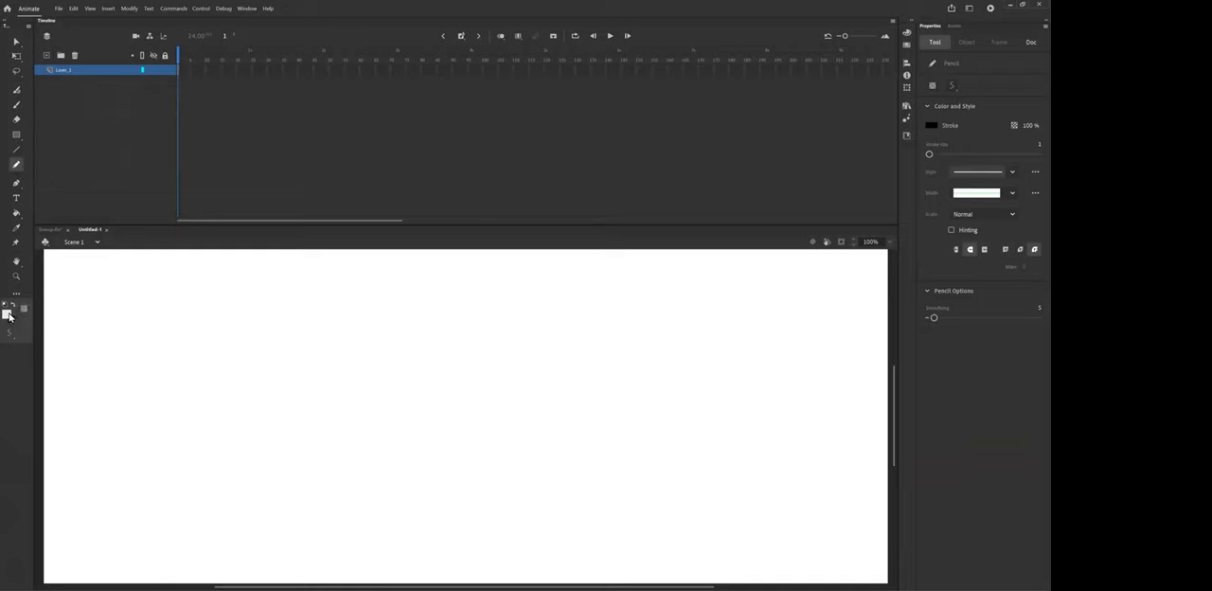
left_click(8, 316)
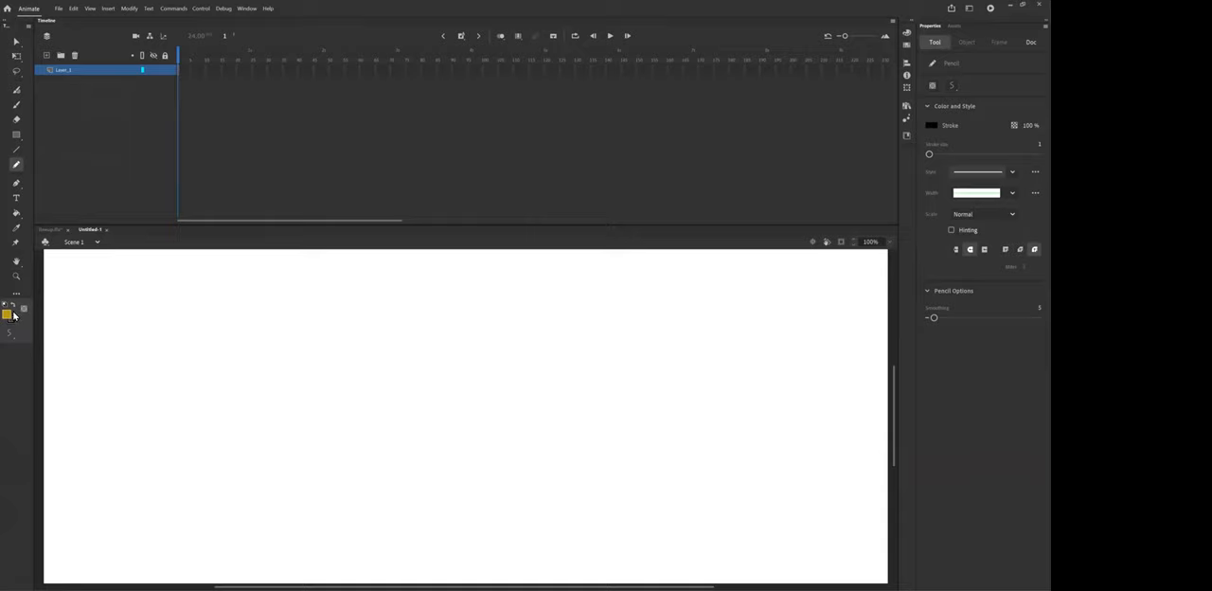
left_click(7, 314)
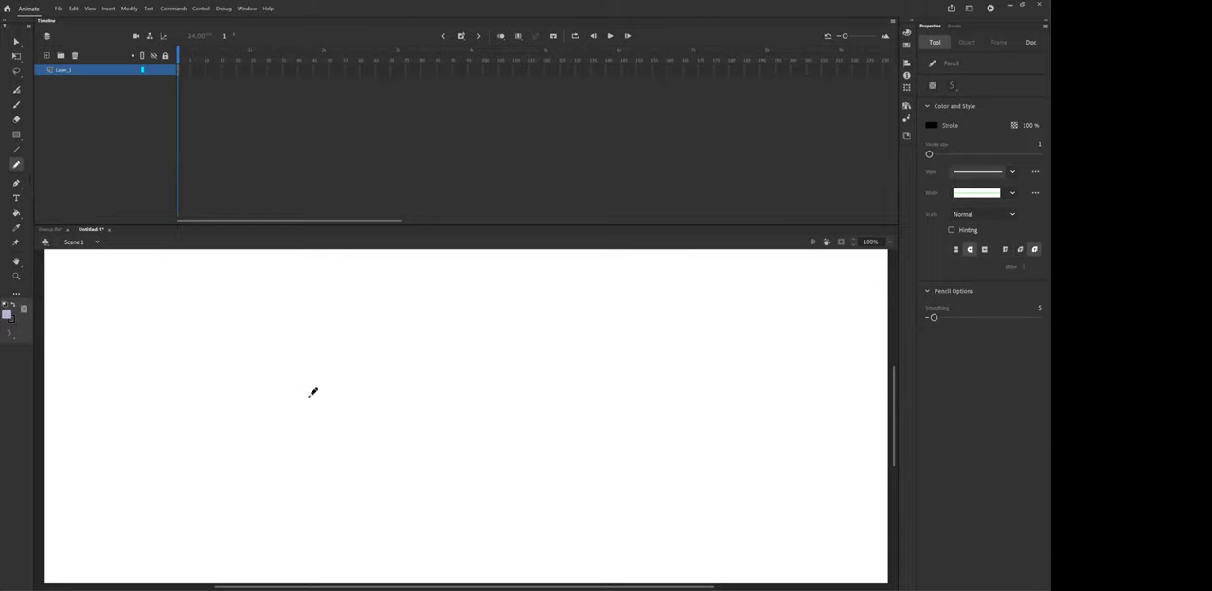
Draw the trunk's lower edge, trunk top and round head in three connected pencil strokes.
left_click_drag(296, 392, 393, 431)
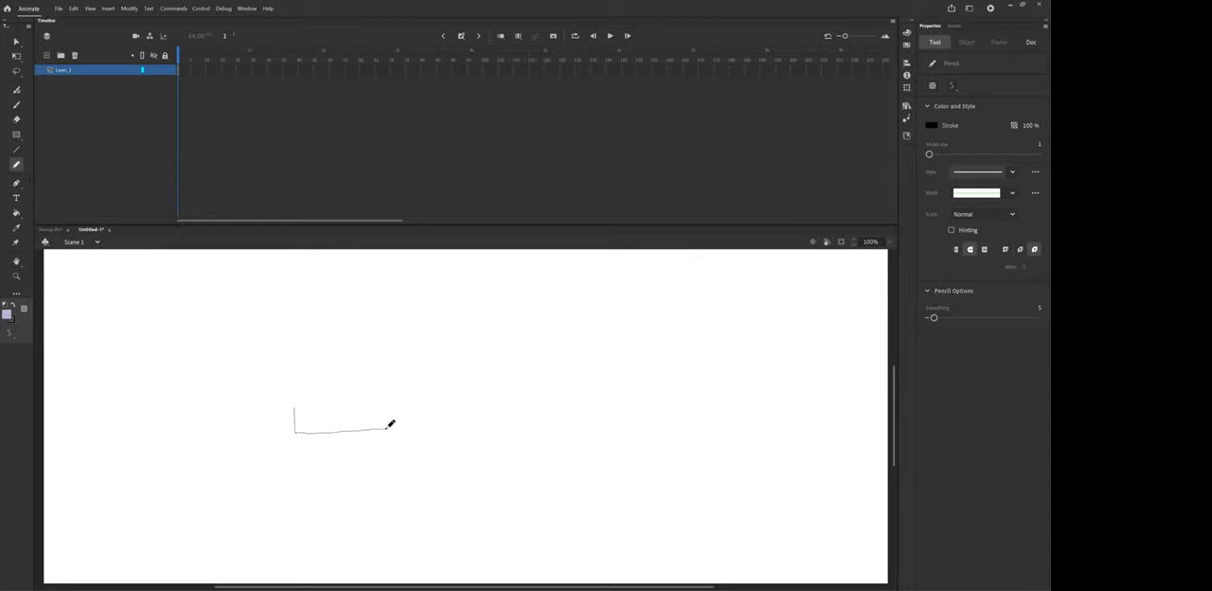
left_click_drag(388, 426, 376, 383)
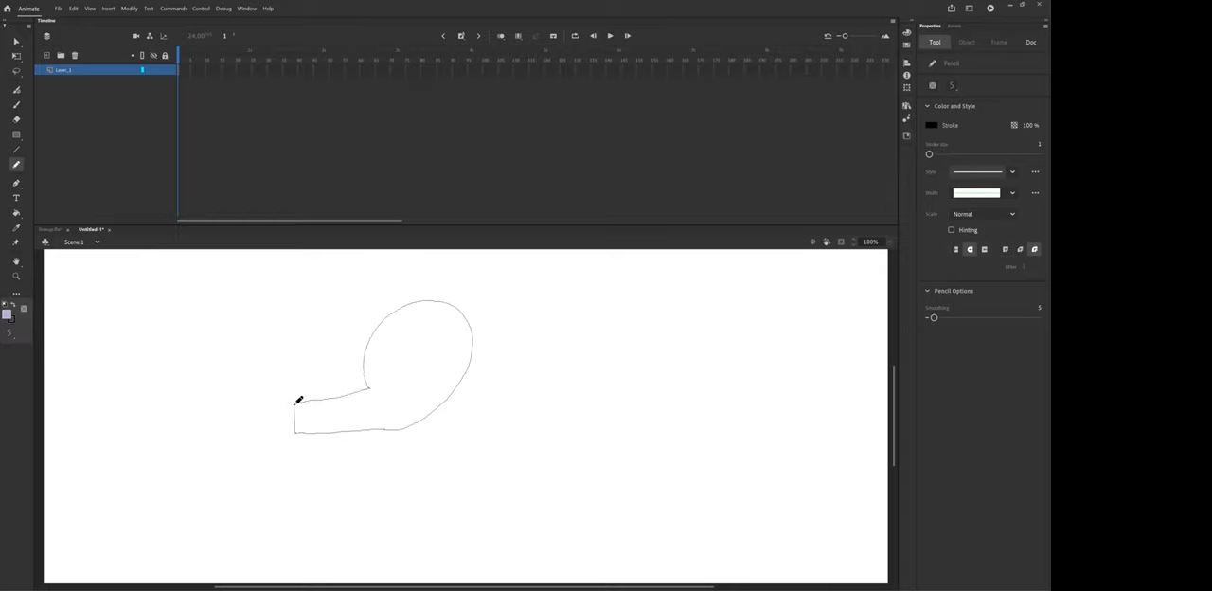
left_click_drag(297, 402, 409, 421)
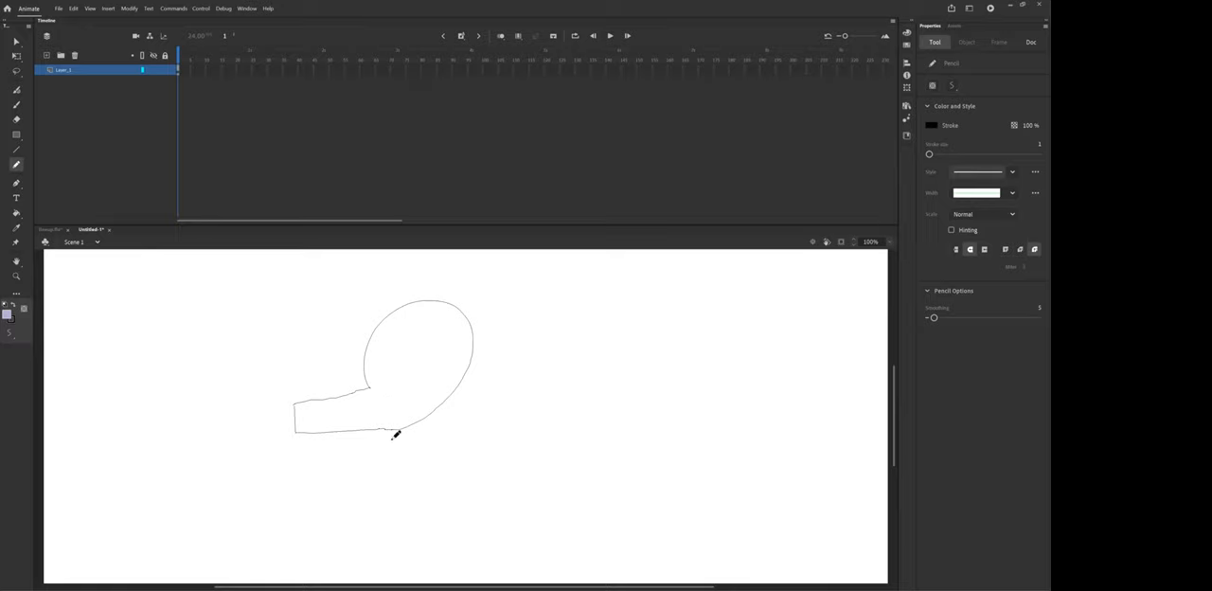
mouse_move(375, 419)
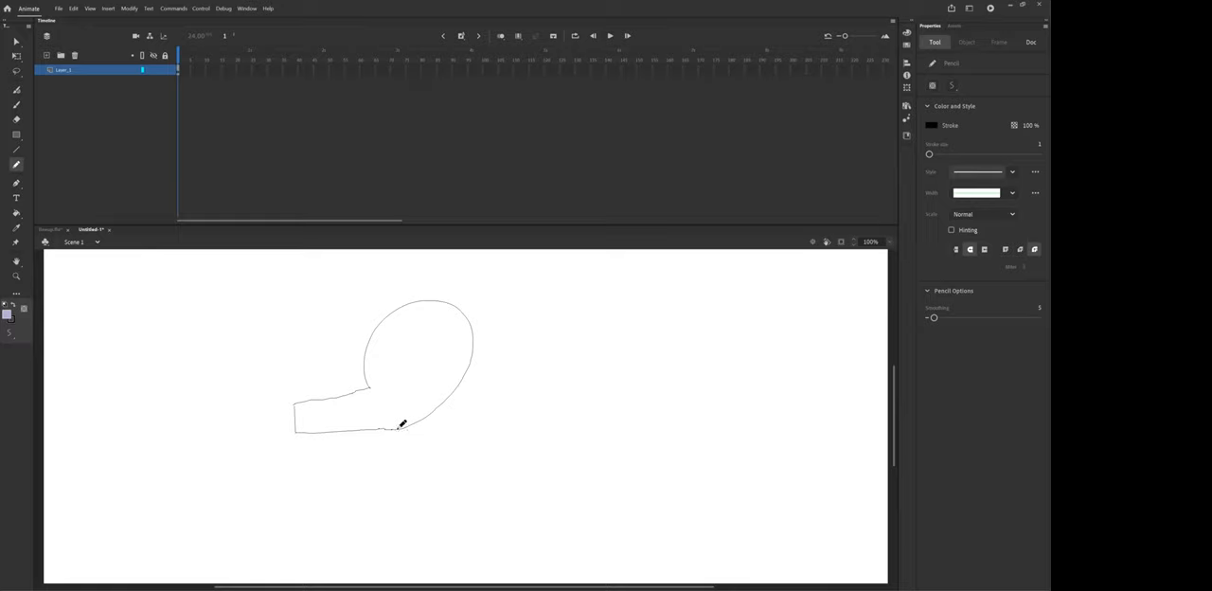
mouse_move(1033, 322)
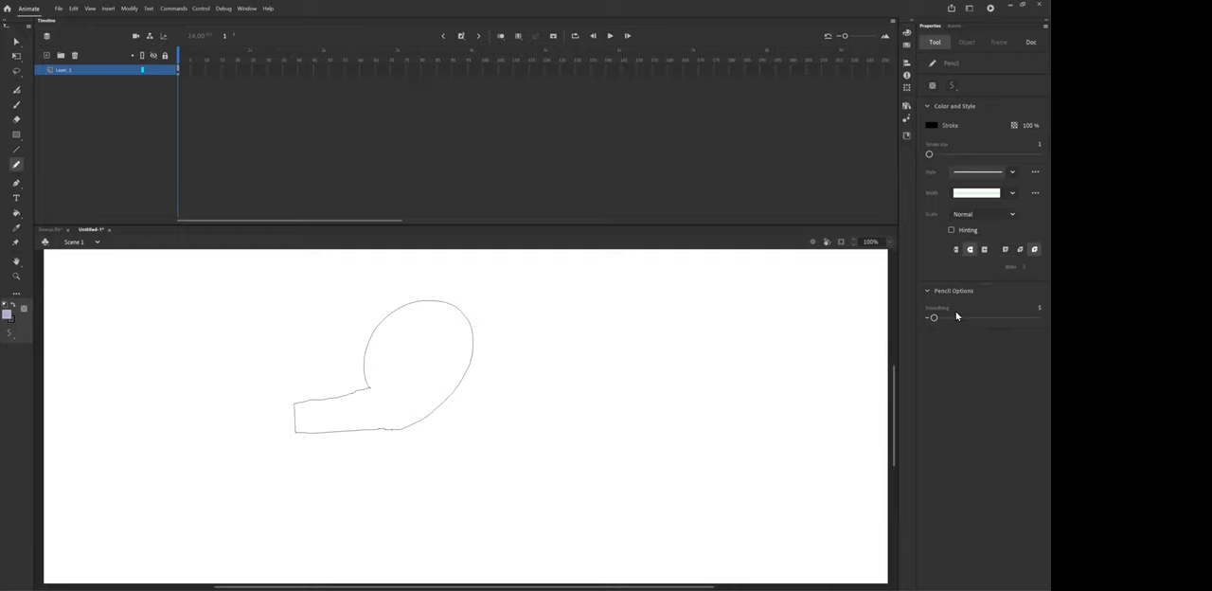
mouse_move(1034, 328)
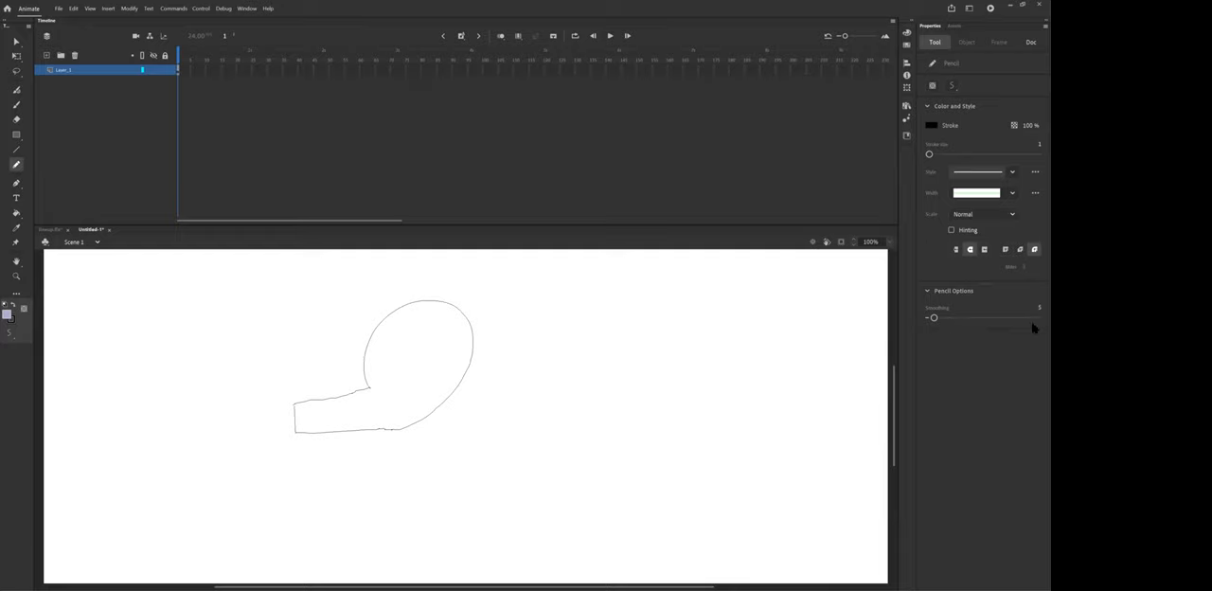
mouse_move(400, 418)
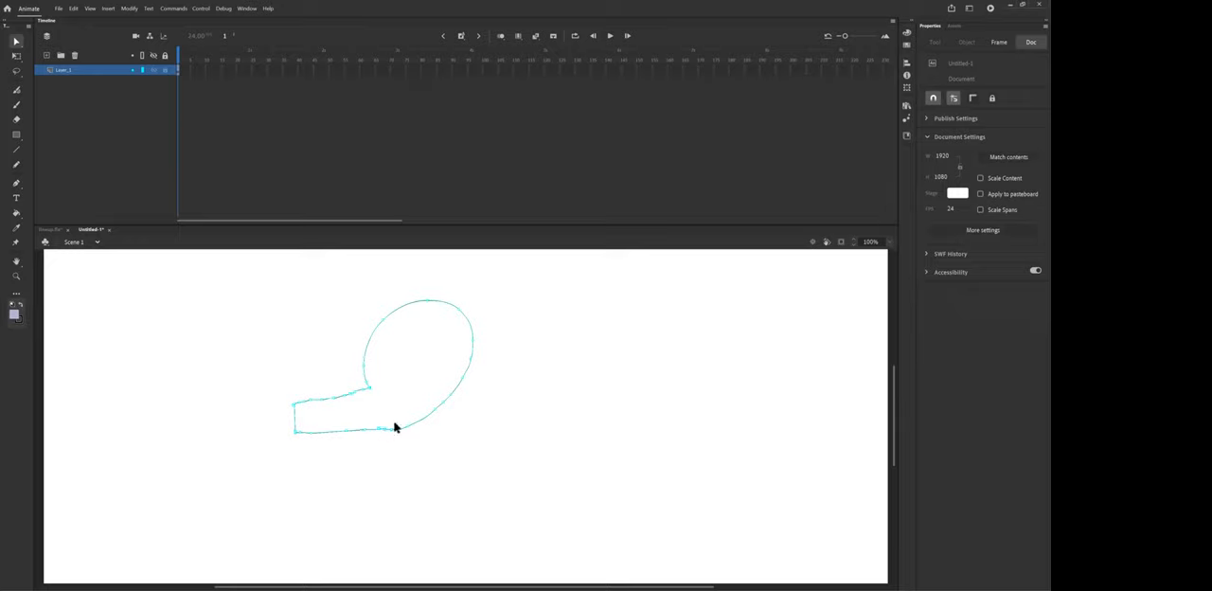
mouse_move(401, 431)
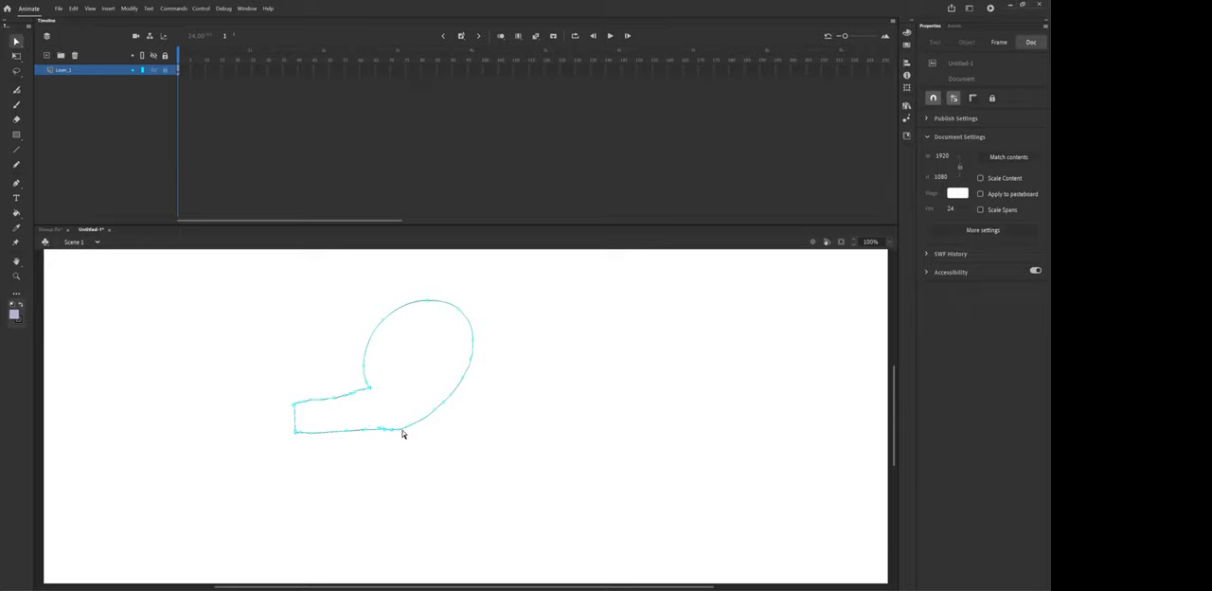
mouse_move(398, 438)
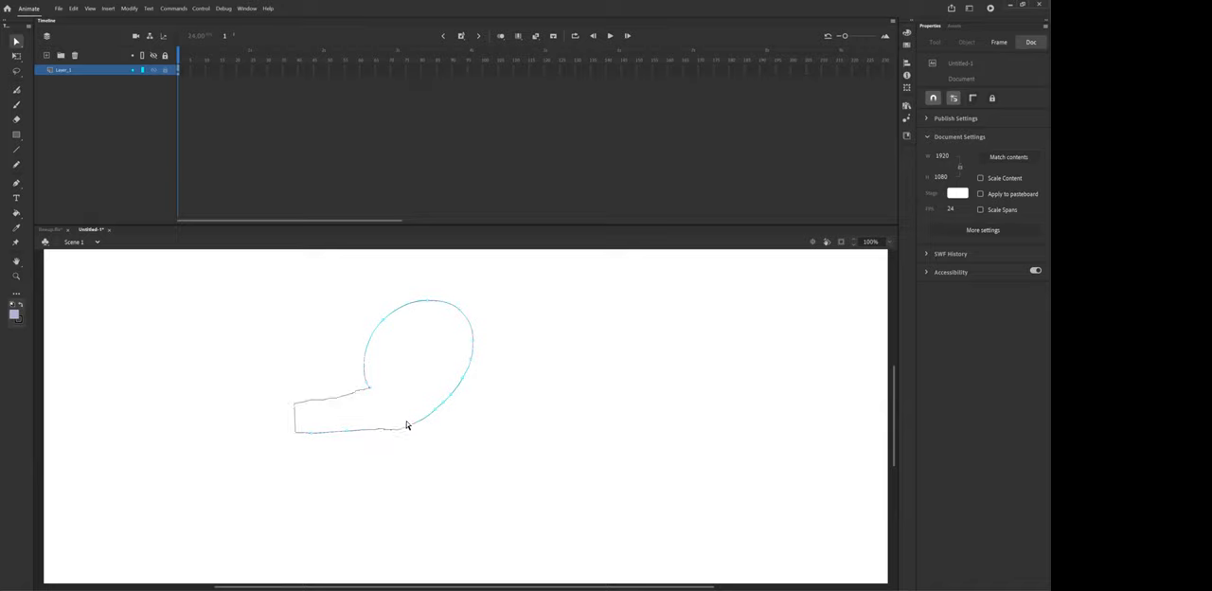
Fill the closed head-and-trunk shape with lavender using the Paint Bucket.
left_click(15, 213)
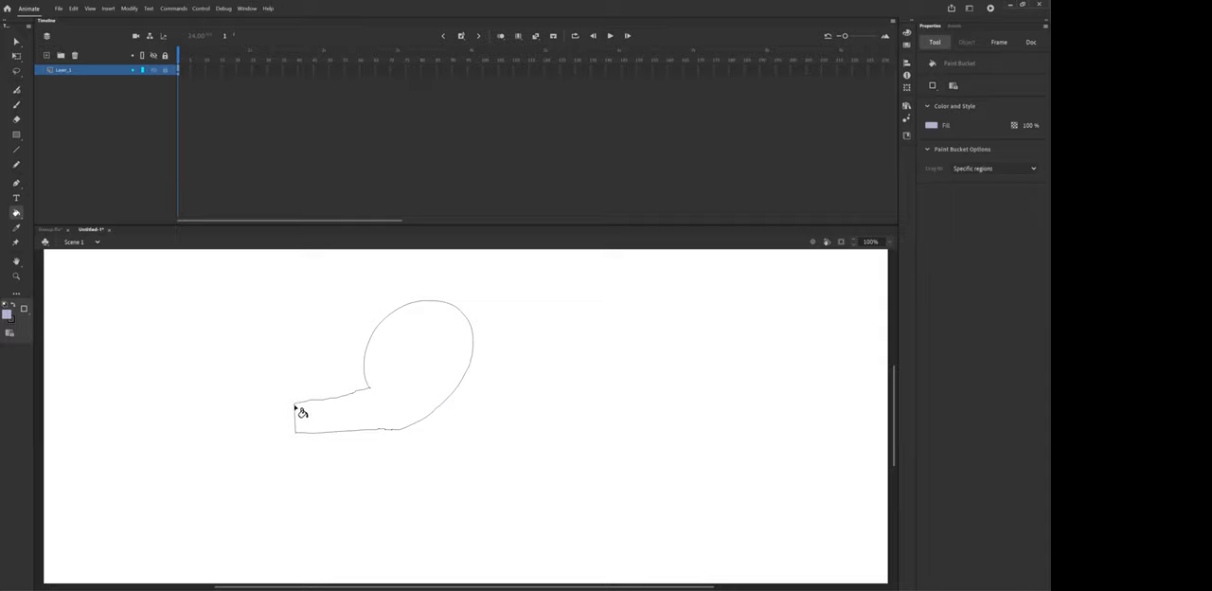
mouse_move(26, 312)
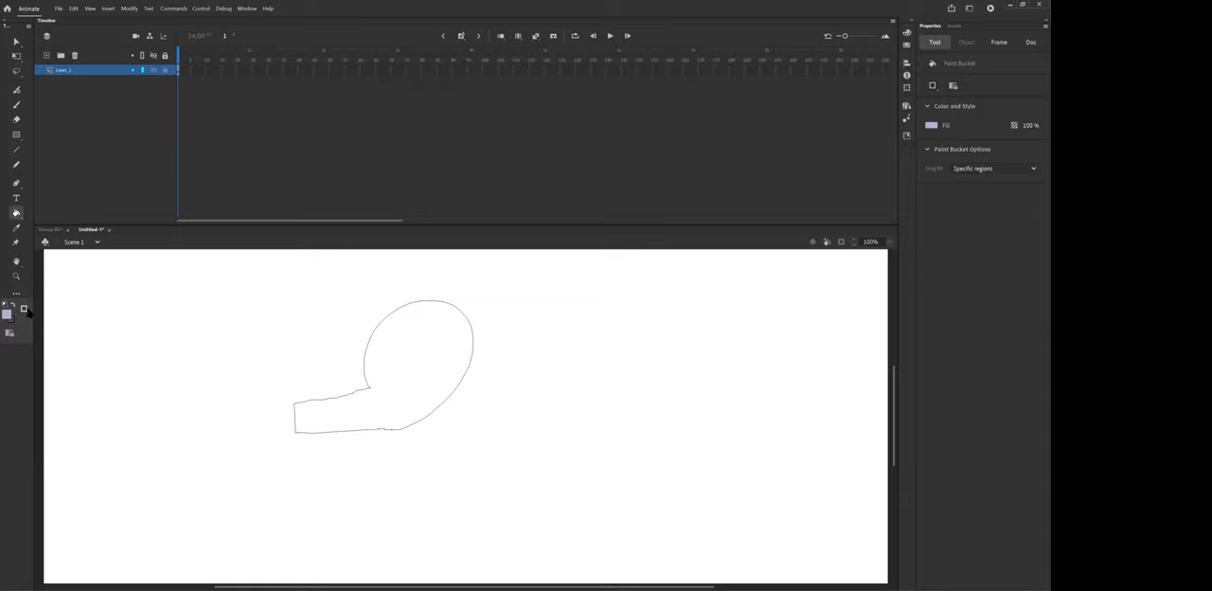
mouse_move(344, 433)
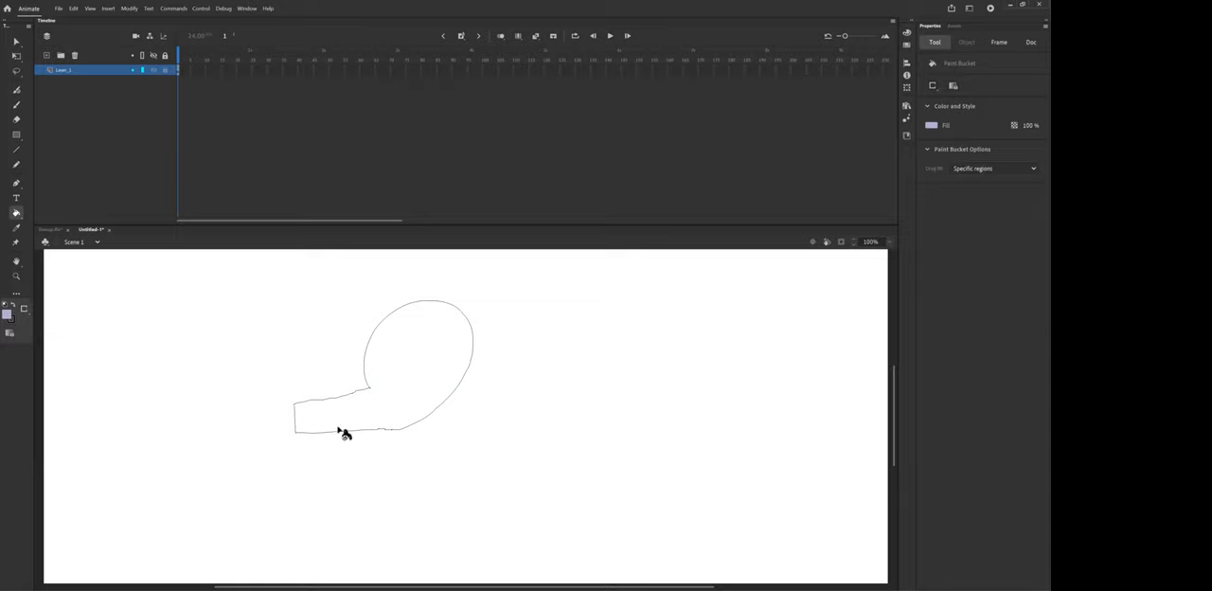
mouse_move(24, 313)
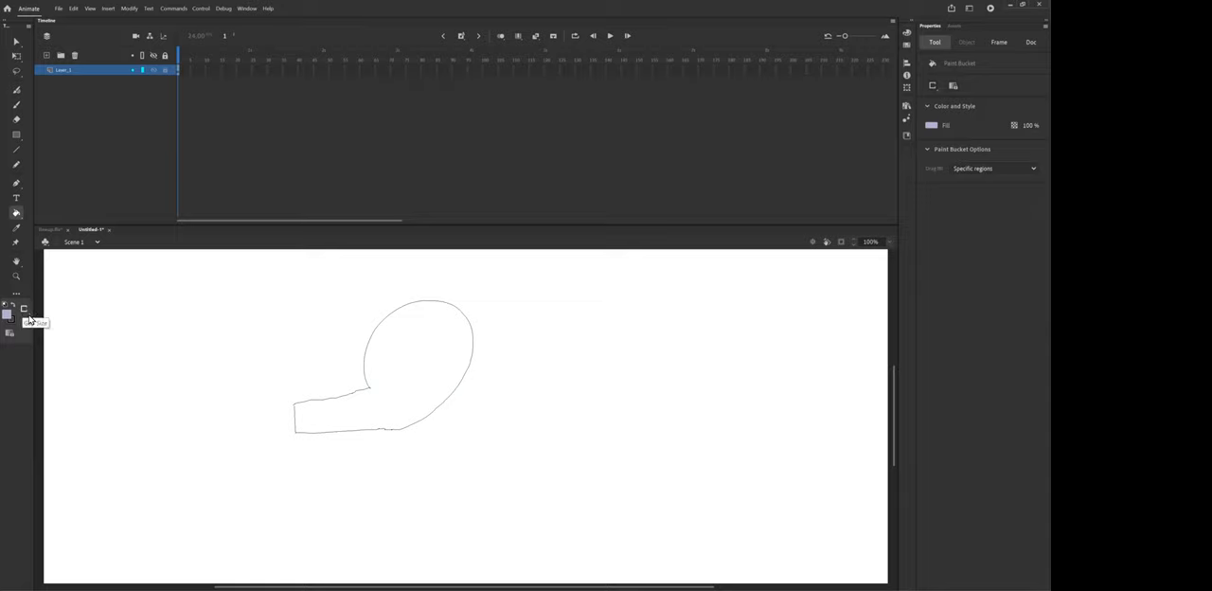
left_click(389, 379)
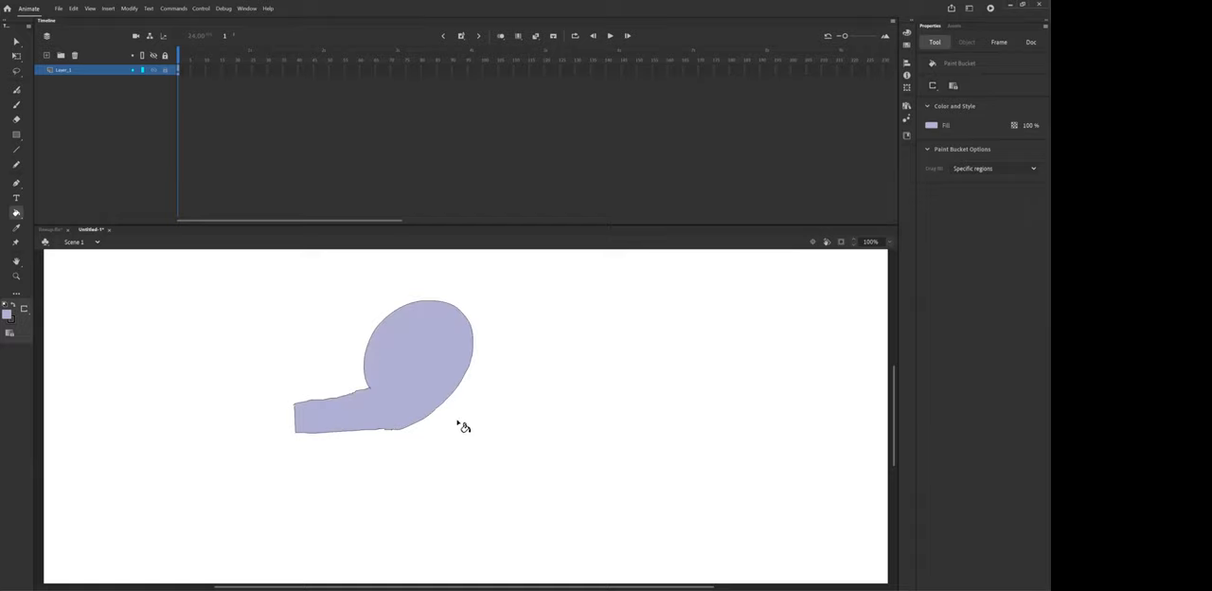
mouse_move(425, 434)
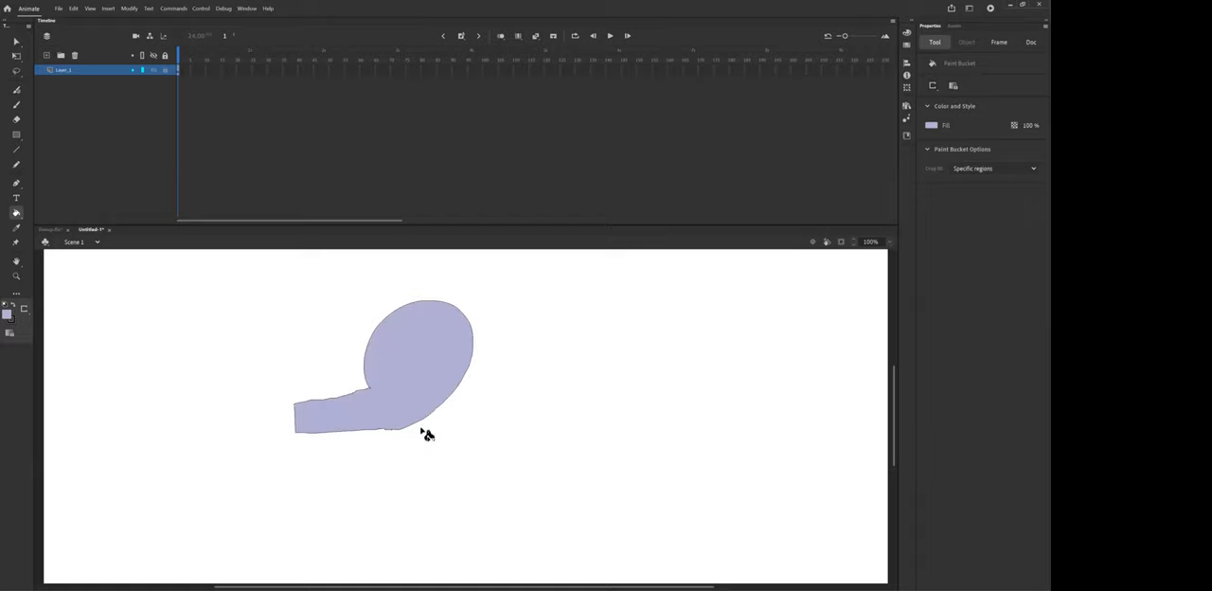
mouse_move(424, 442)
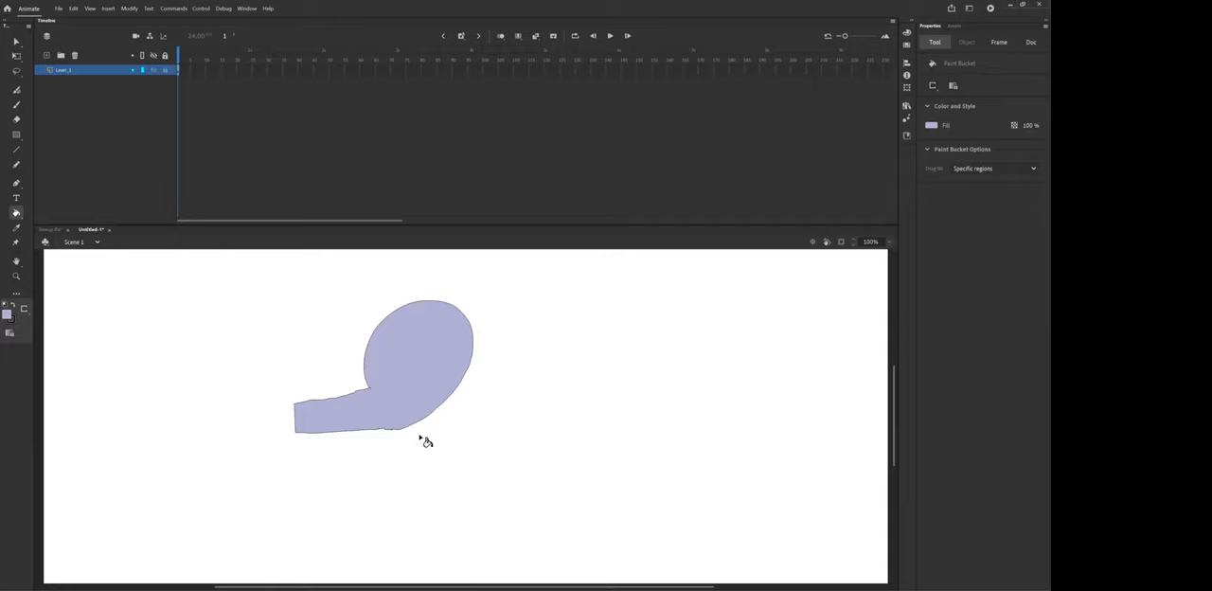
left_click(423, 424)
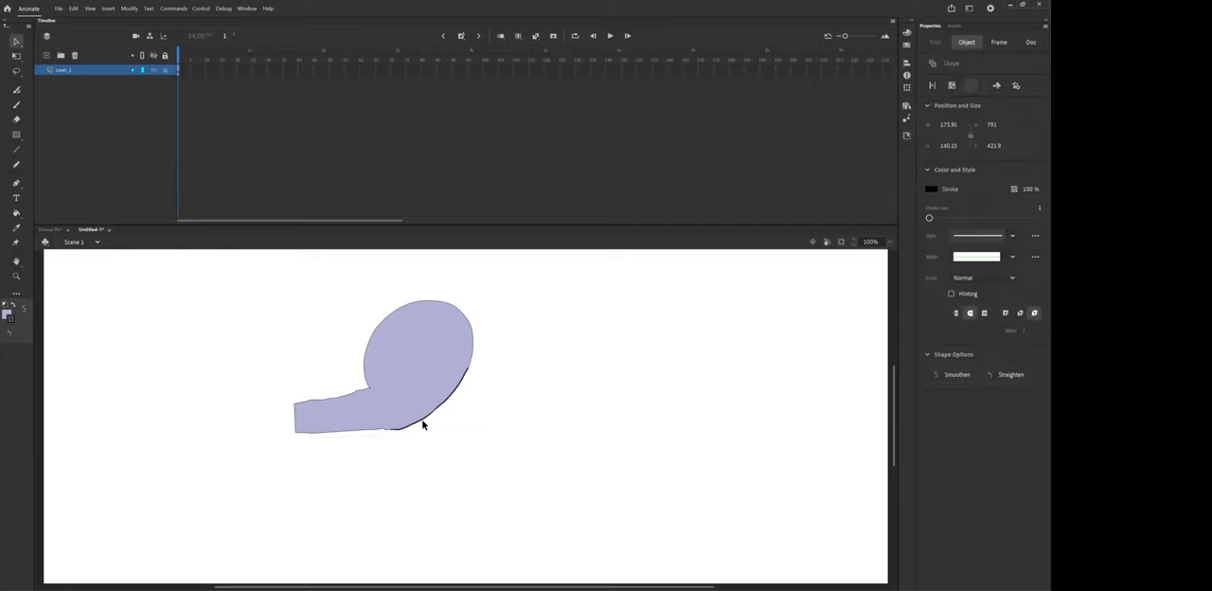
mouse_move(424, 426)
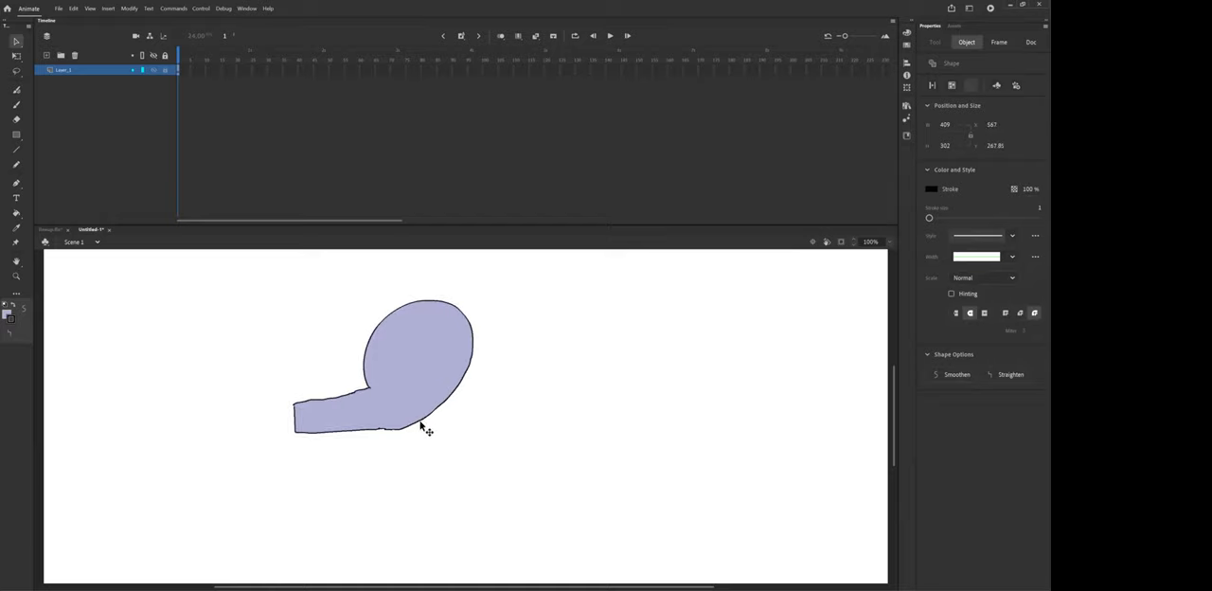
left_click(419, 476)
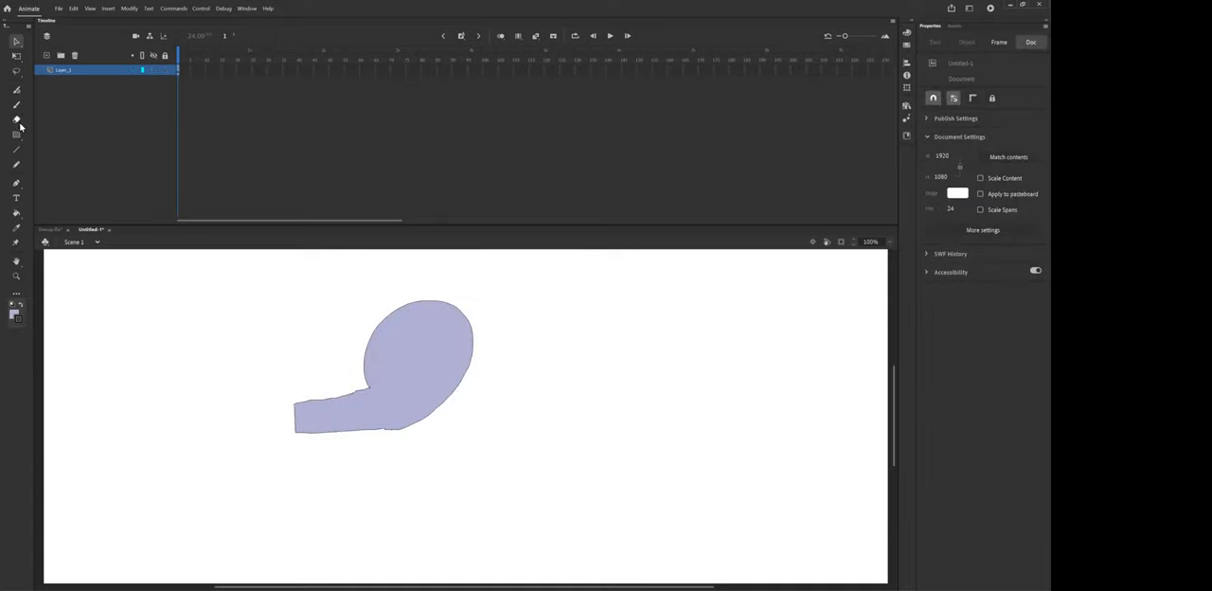
Erase the outline under the trunk and along the lower curve in Erase Lines mode.
left_click(16, 120)
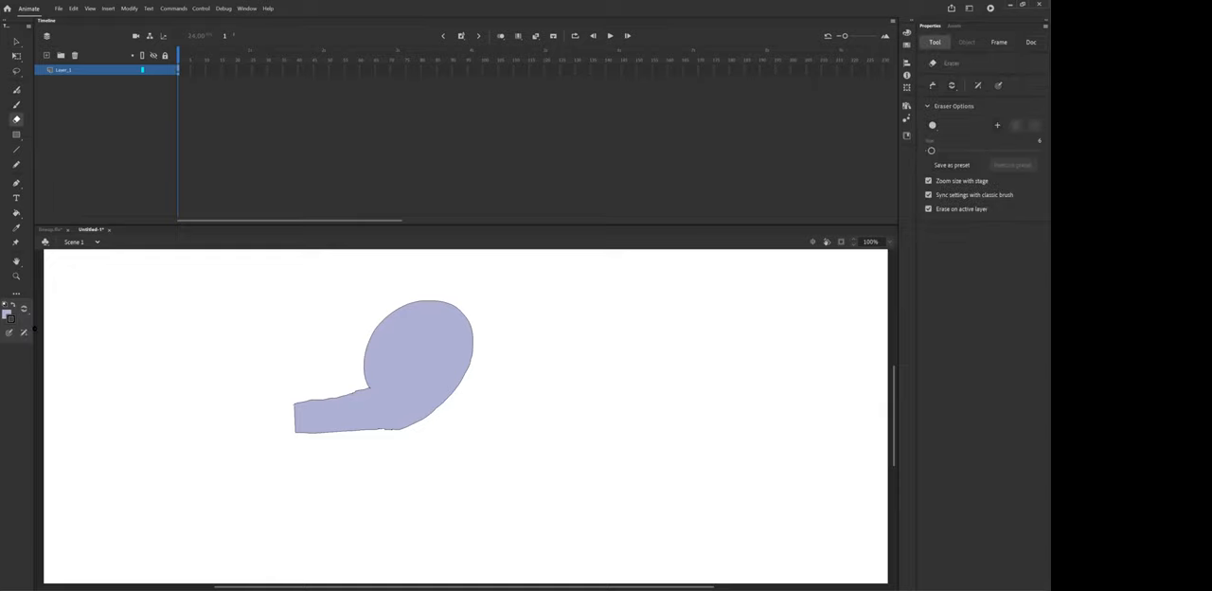
left_click(24, 307)
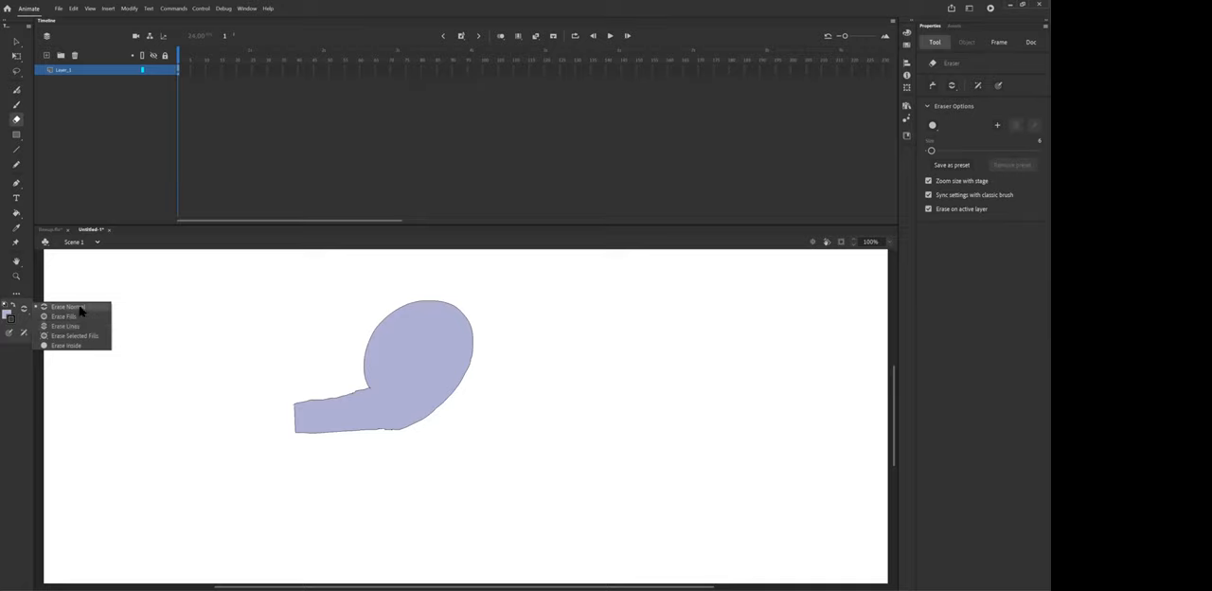
left_click(66, 306)
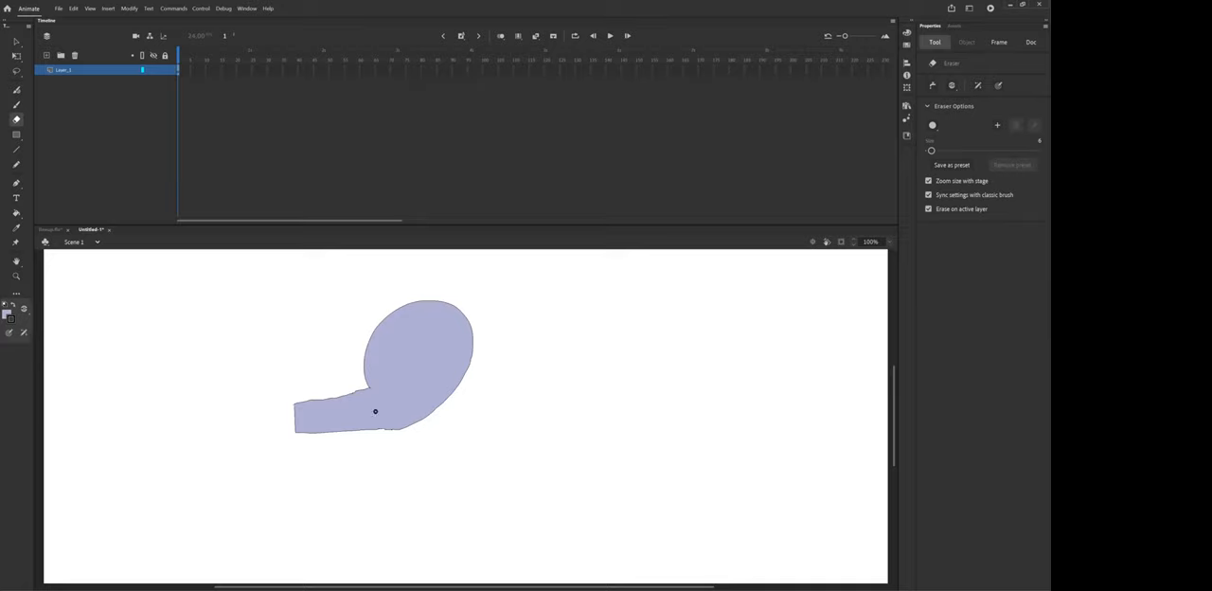
left_click_drag(932, 150, 936, 150)
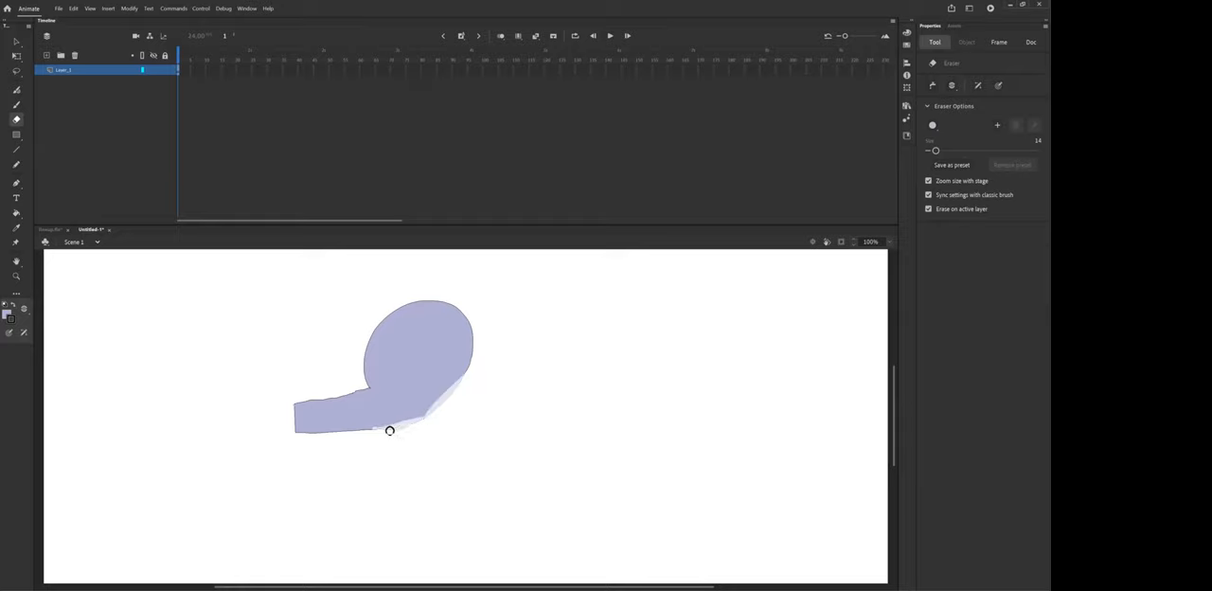
left_click_drag(390, 431, 473, 349)
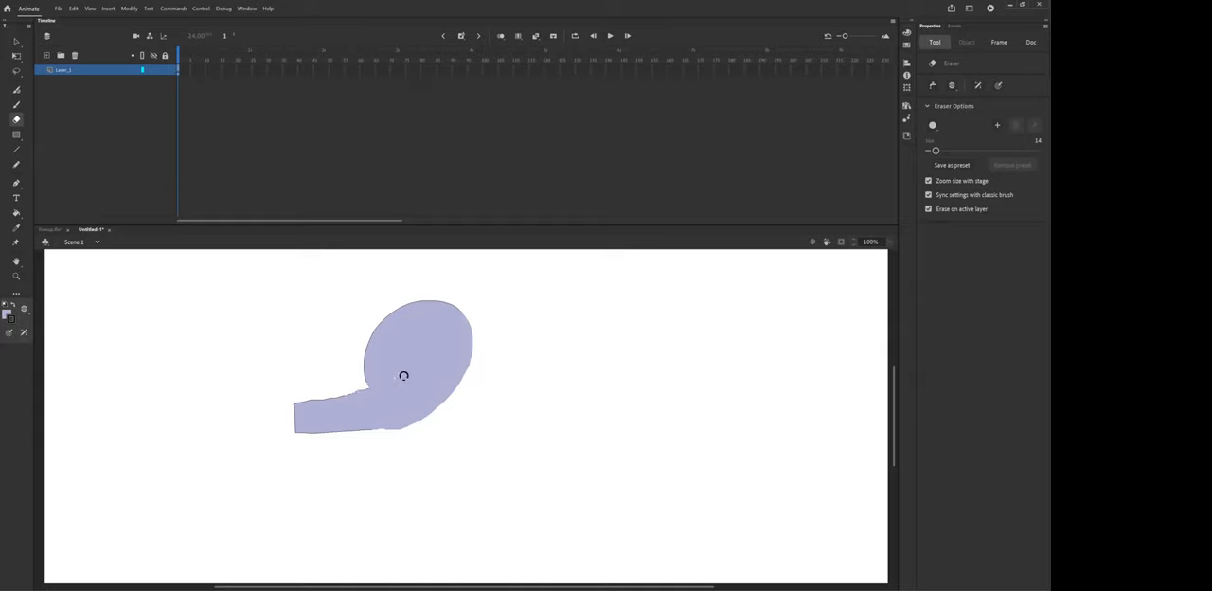
left_click(1031, 42)
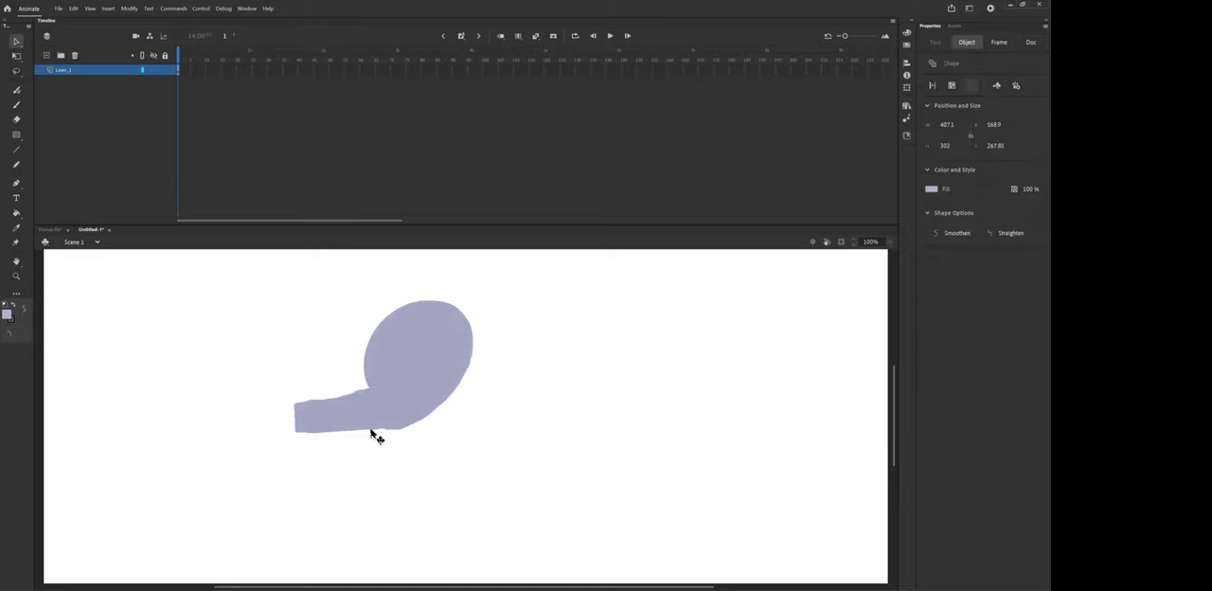
mouse_move(396, 436)
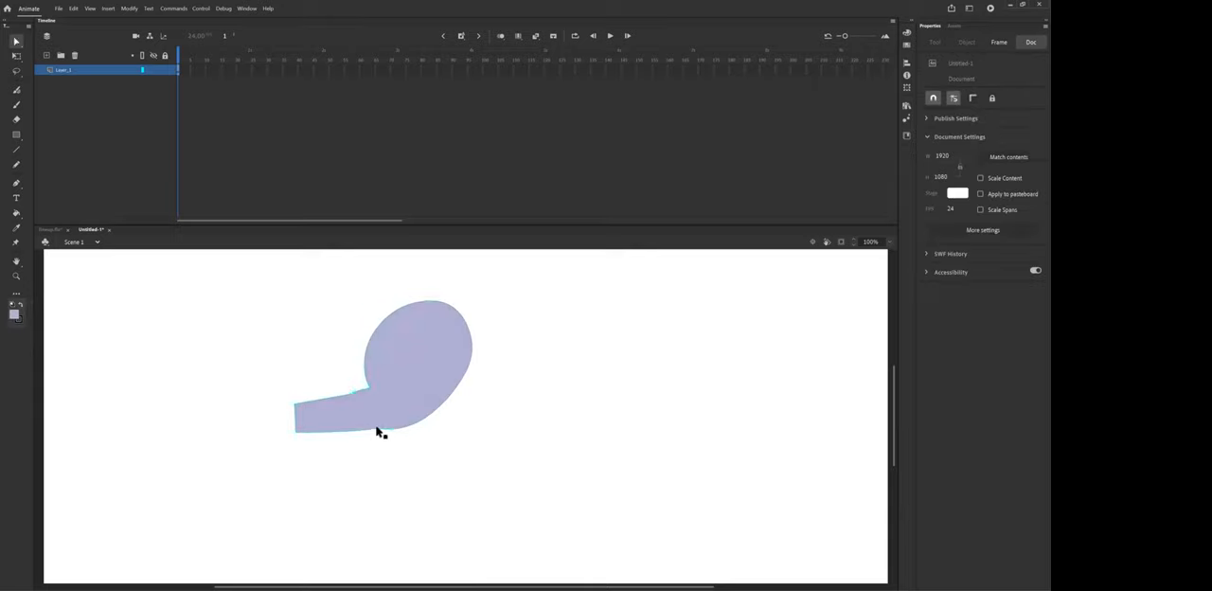
Start reshaping the trunk's lower edge with the Selection tool.
left_click(447, 438)
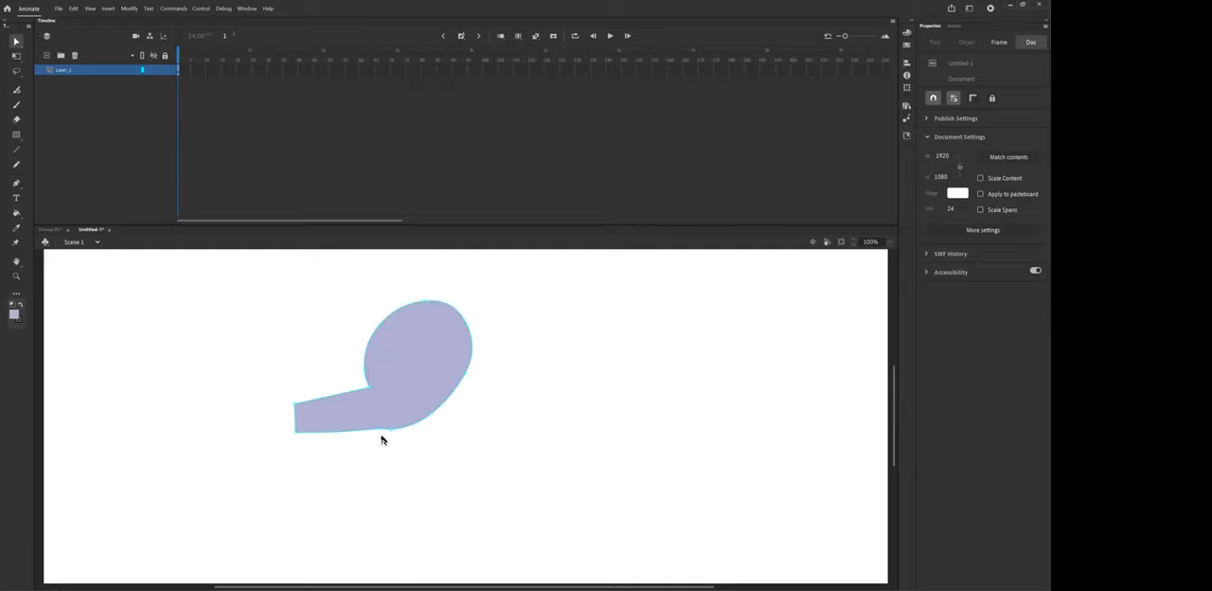
mouse_move(377, 425)
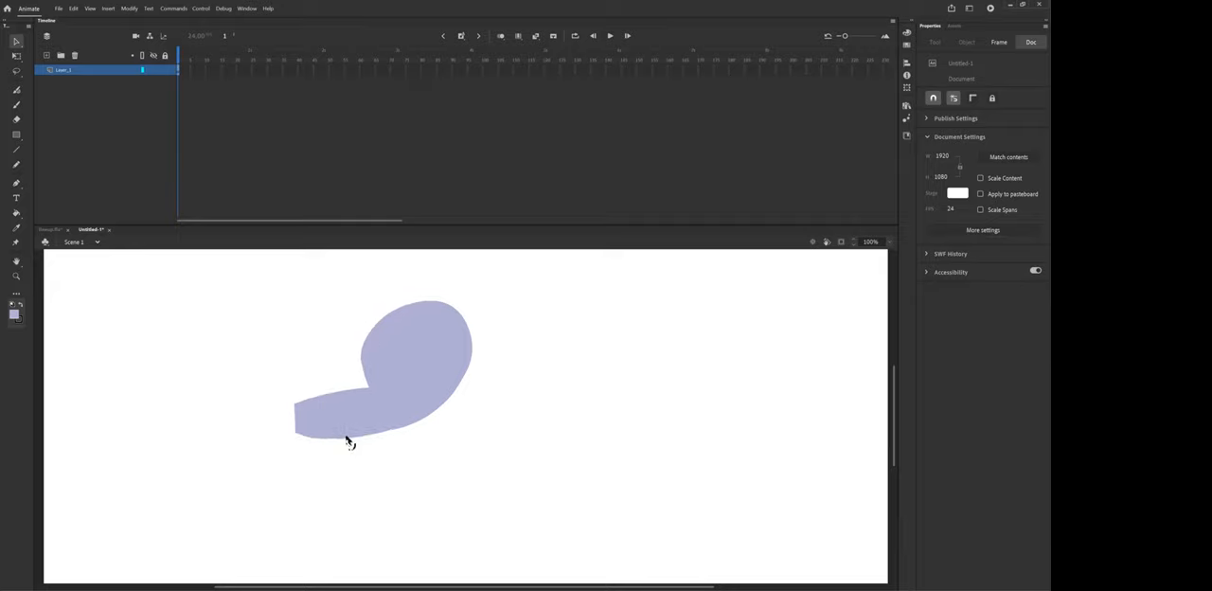
mouse_move(379, 459)
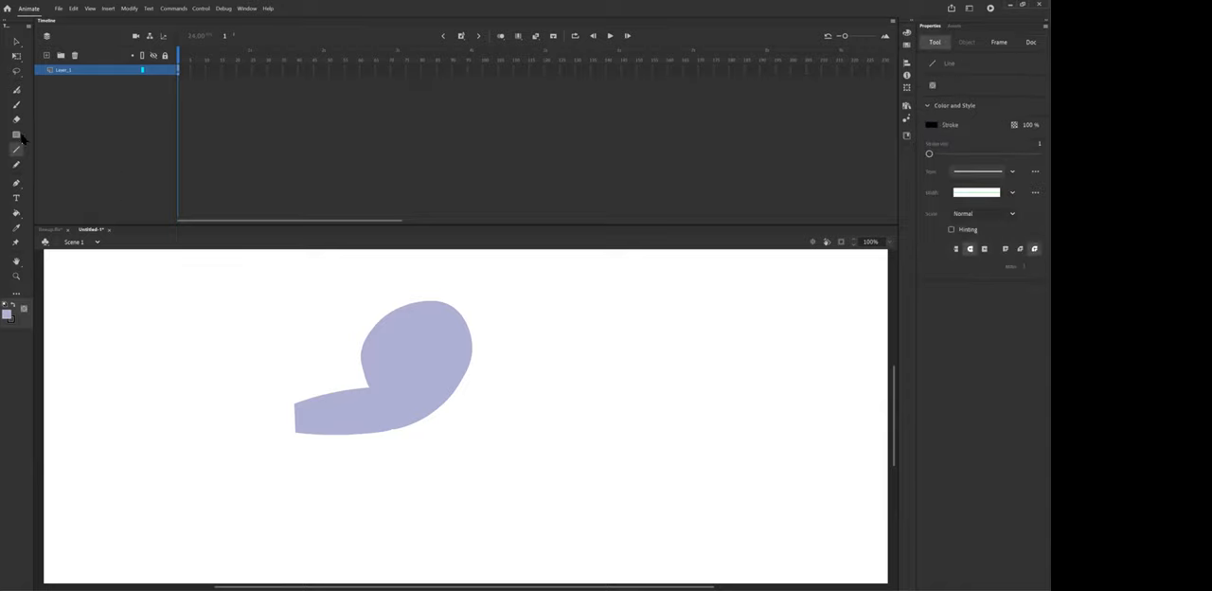
With pencil smoothing at 54, draw a trunk wrinkle, the ear circle and the tusk.
left_click(16, 165)
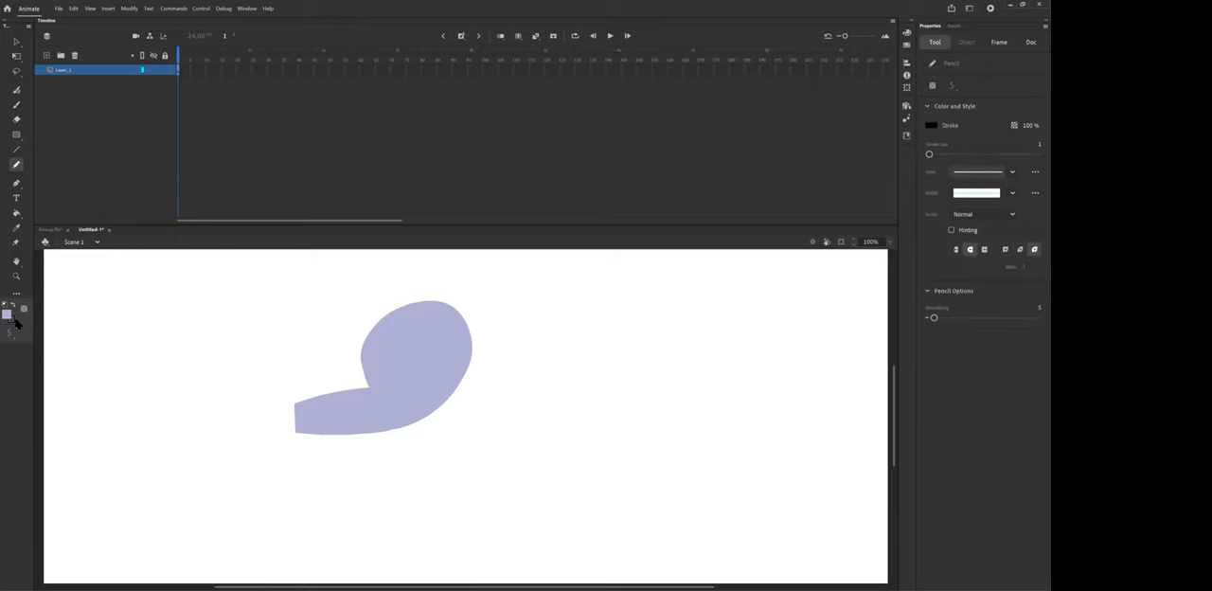
mouse_move(937, 322)
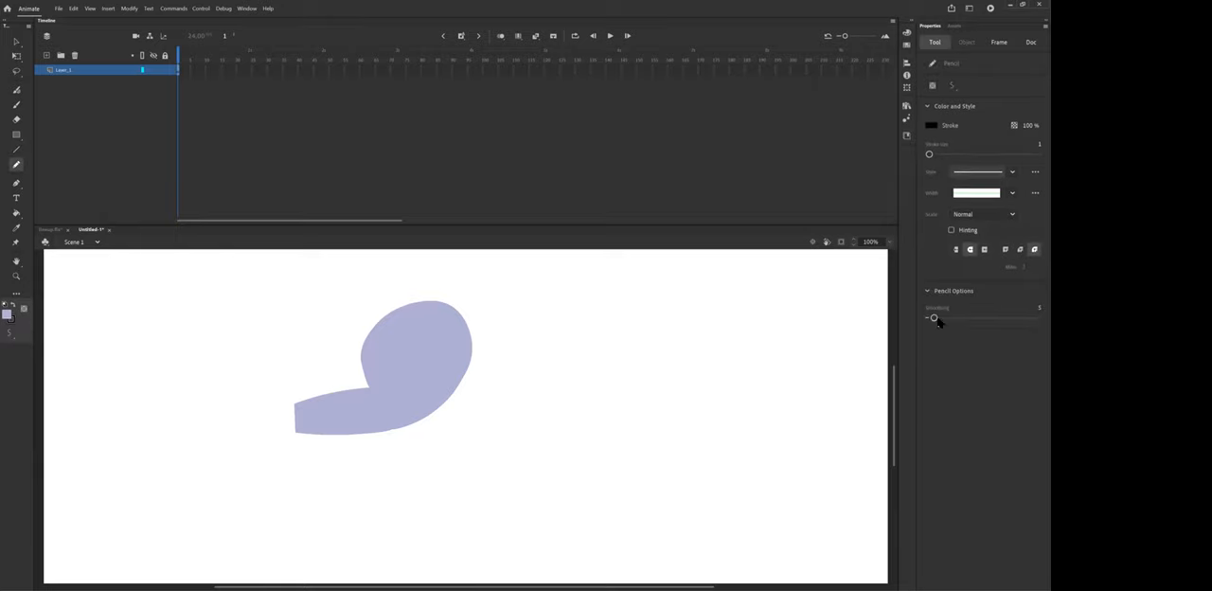
left_click_drag(933, 318, 988, 318)
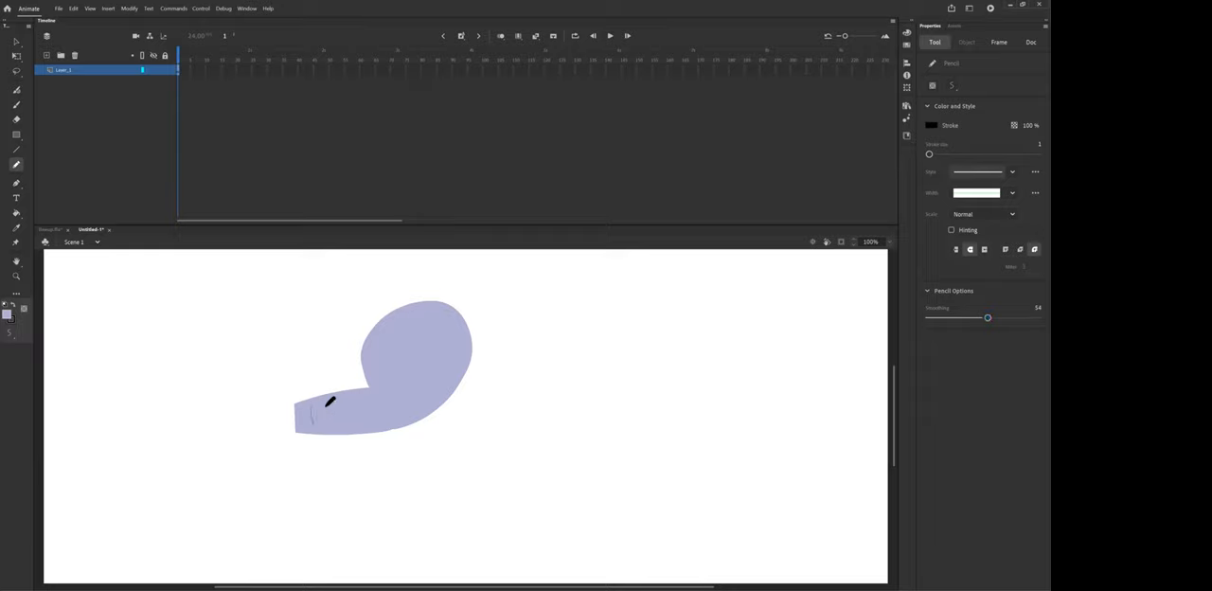
left_click_drag(330, 401, 373, 418)
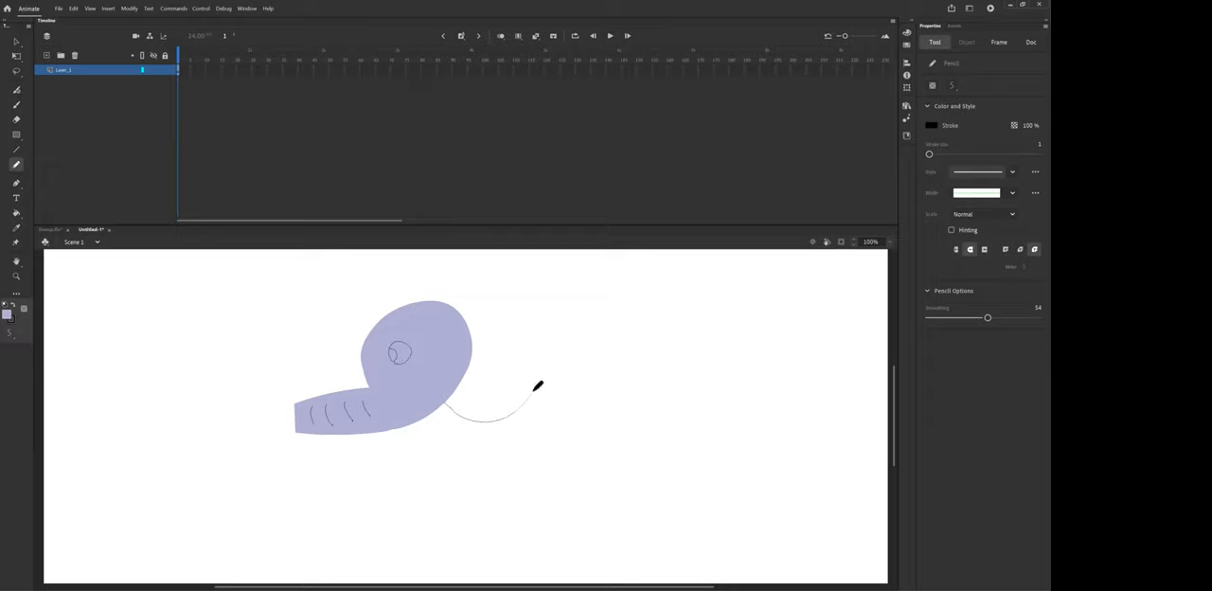
left_click_drag(540, 385, 479, 434)
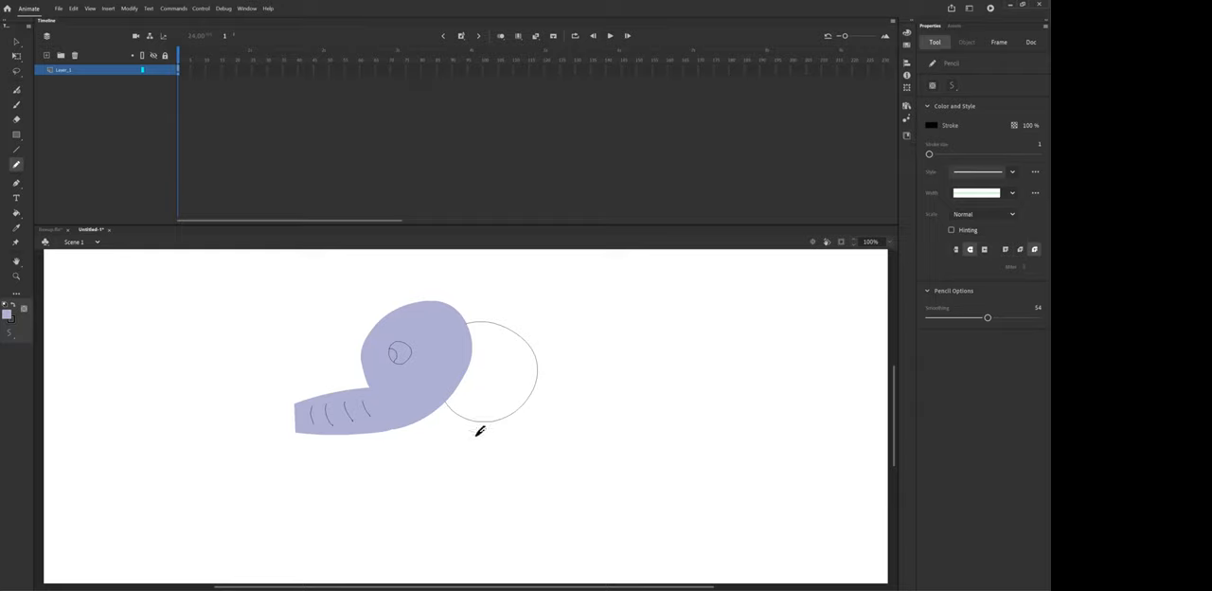
mouse_move(407, 424)
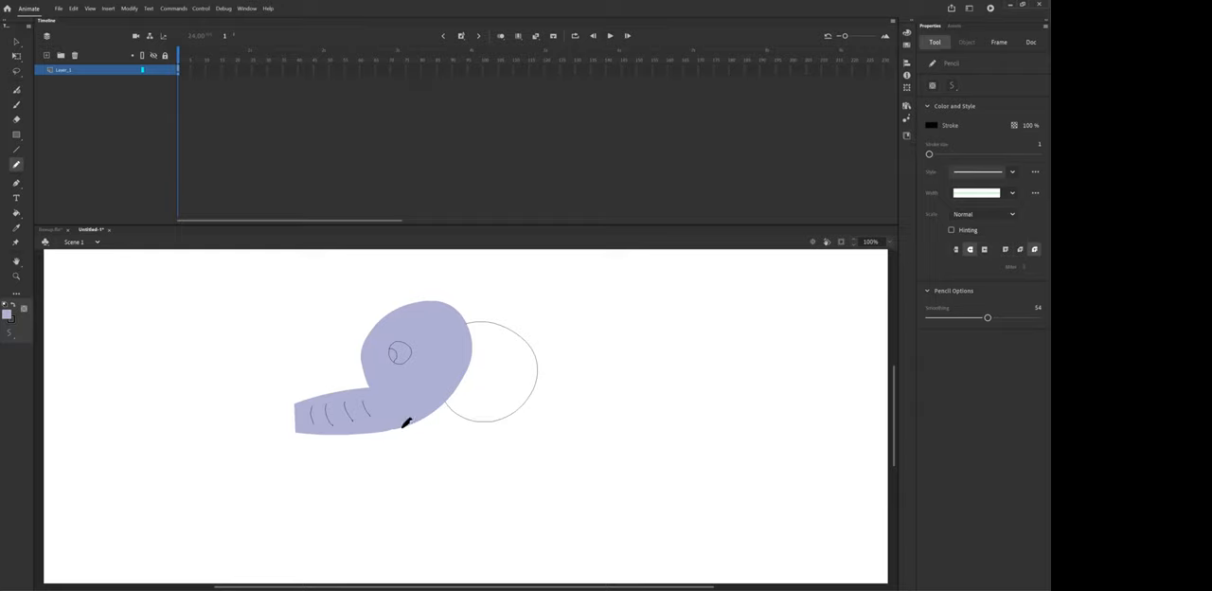
left_click_drag(405, 423, 416, 440)
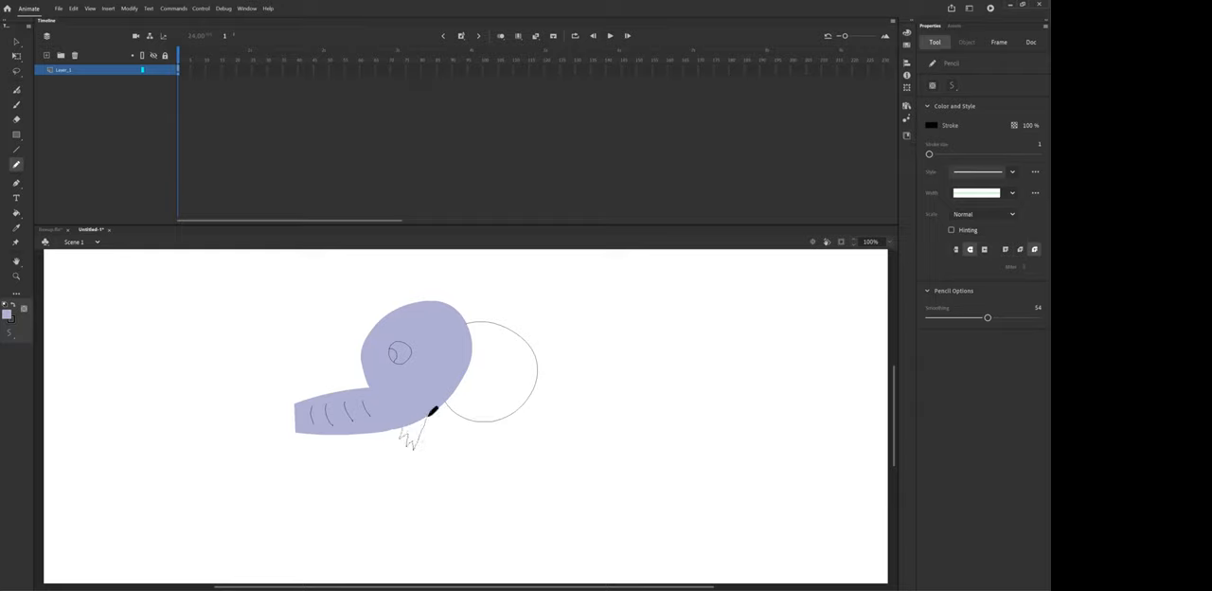
mouse_move(493, 461)
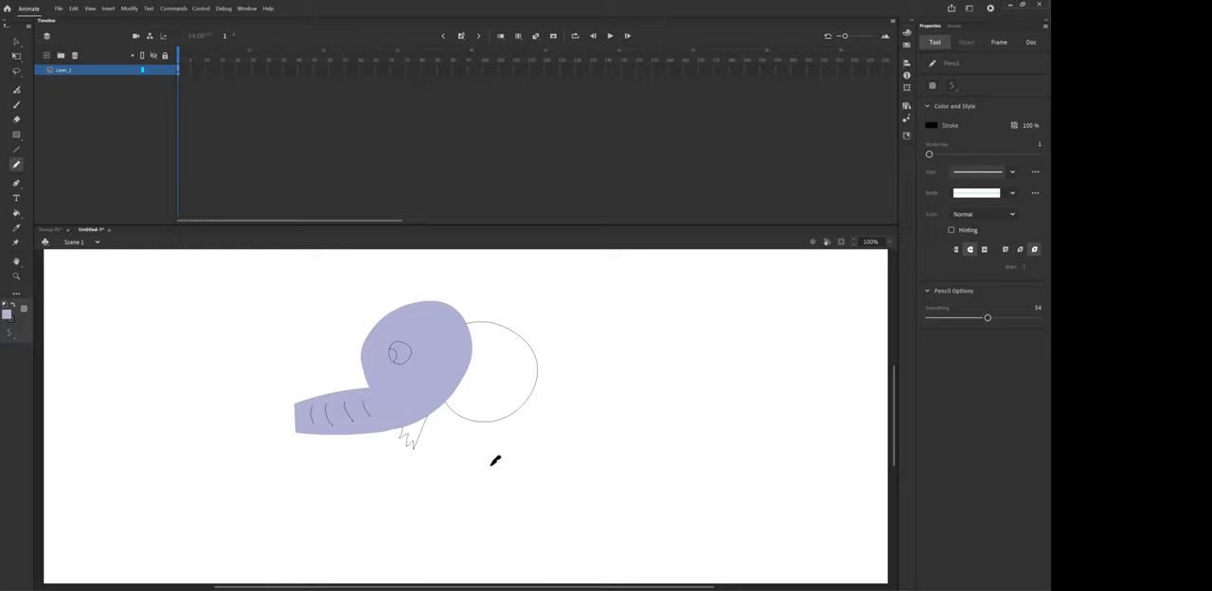
mouse_move(417, 501)
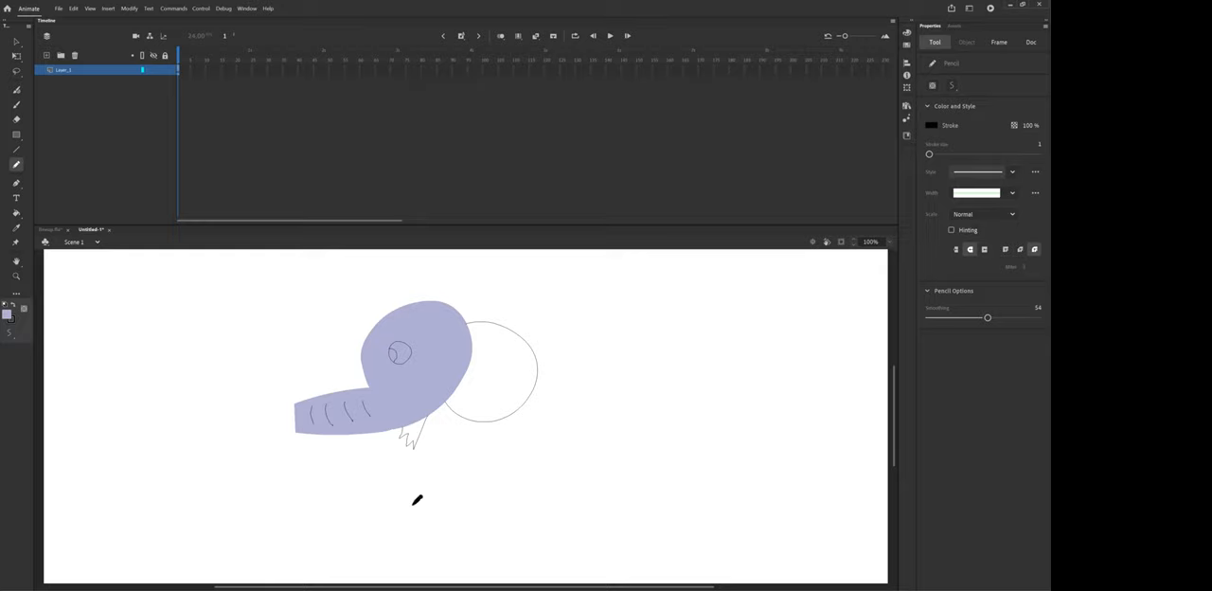
mouse_move(436, 470)
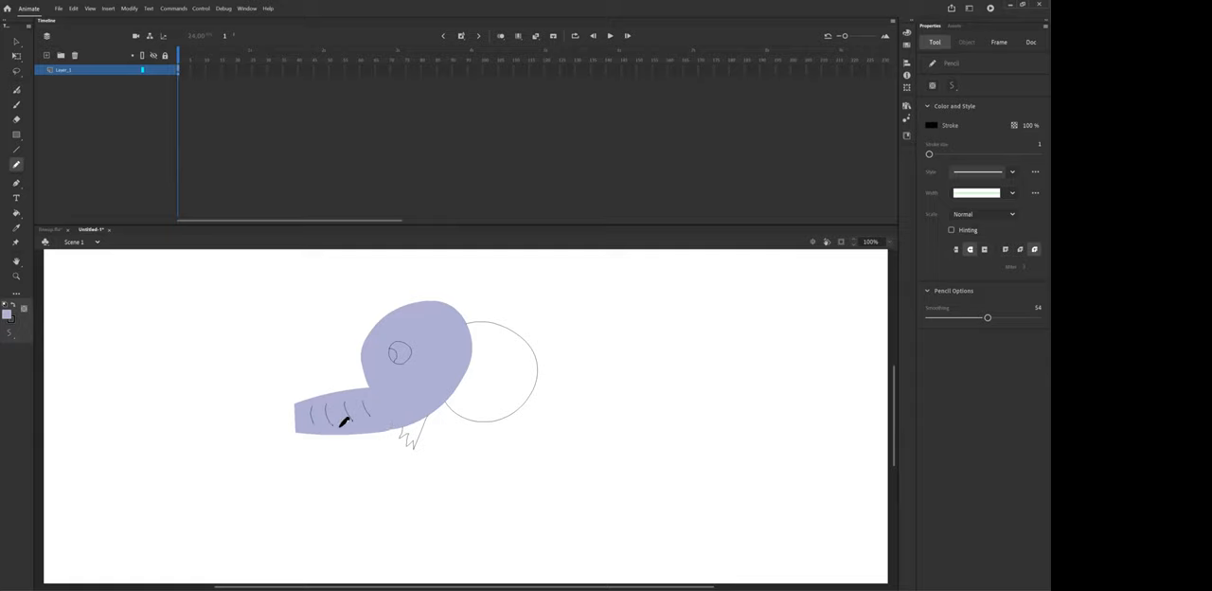
Set the eraser mode, erase the stray hooked wrinkle ends, and select the tusk stroke.
left_click(1031, 41)
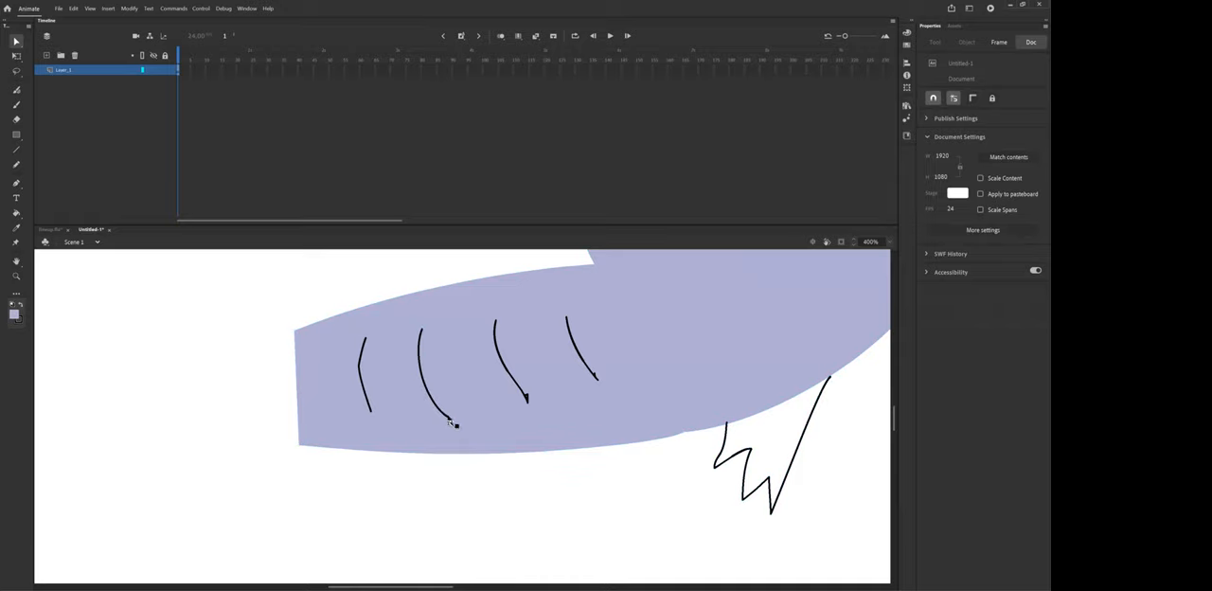
mouse_move(438, 404)
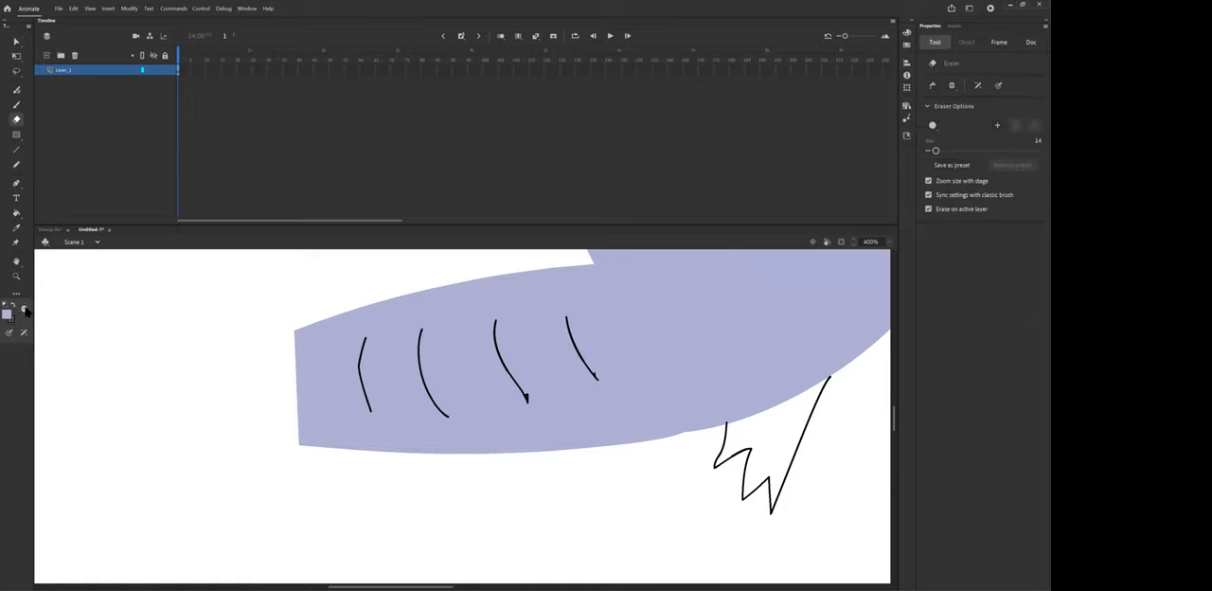
left_click(24, 313)
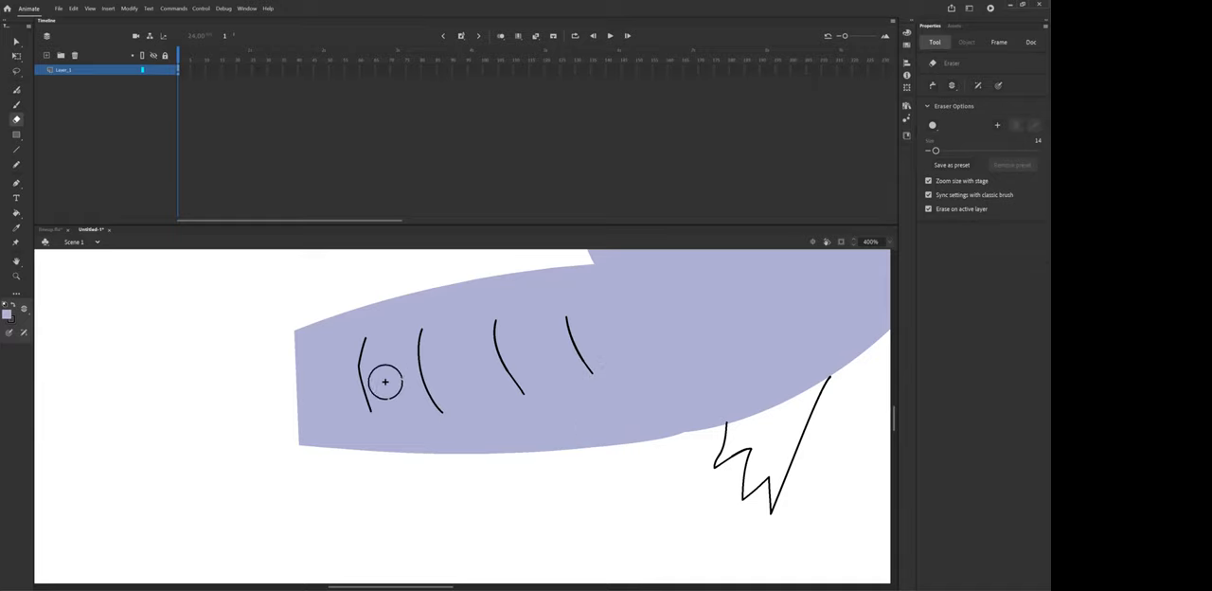
left_click(1030, 41)
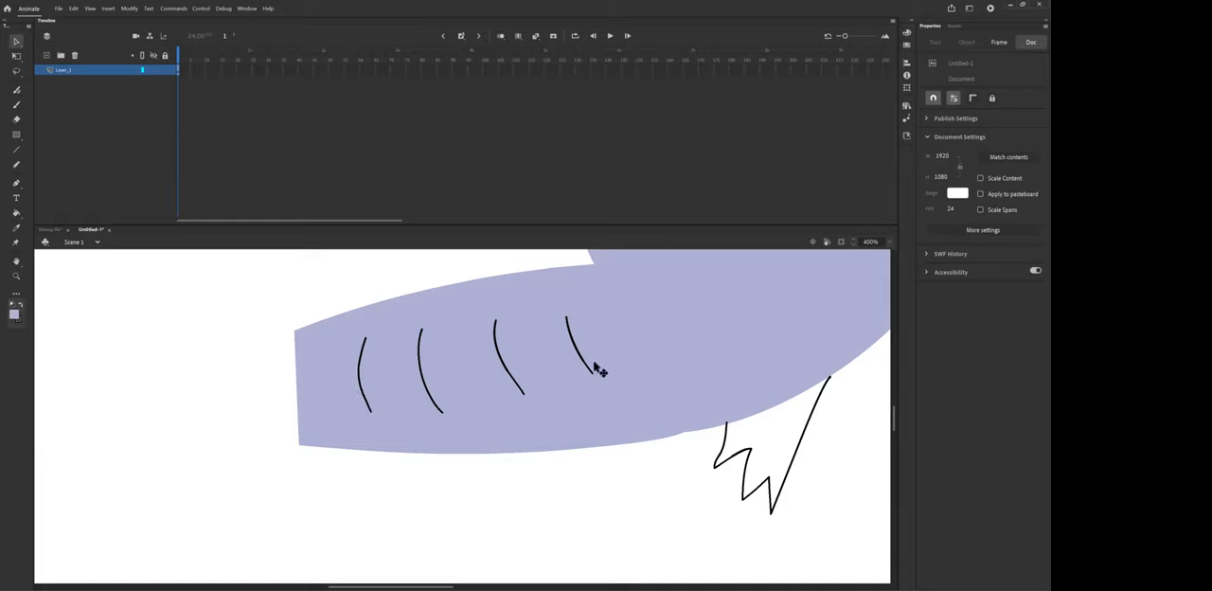
mouse_move(742, 469)
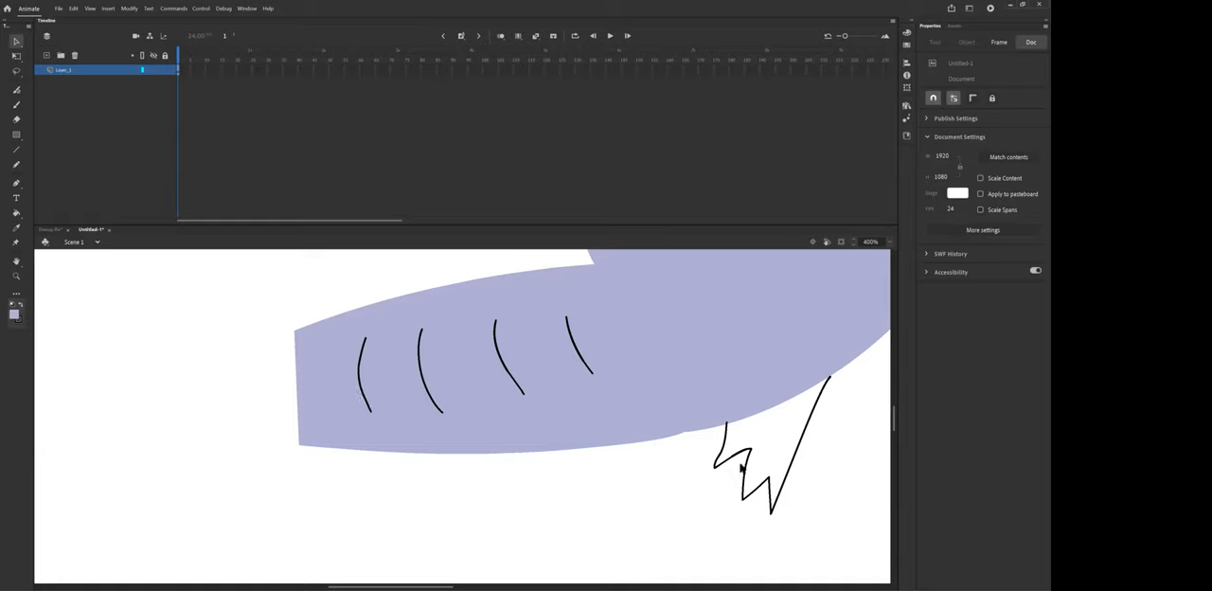
left_click(743, 488)
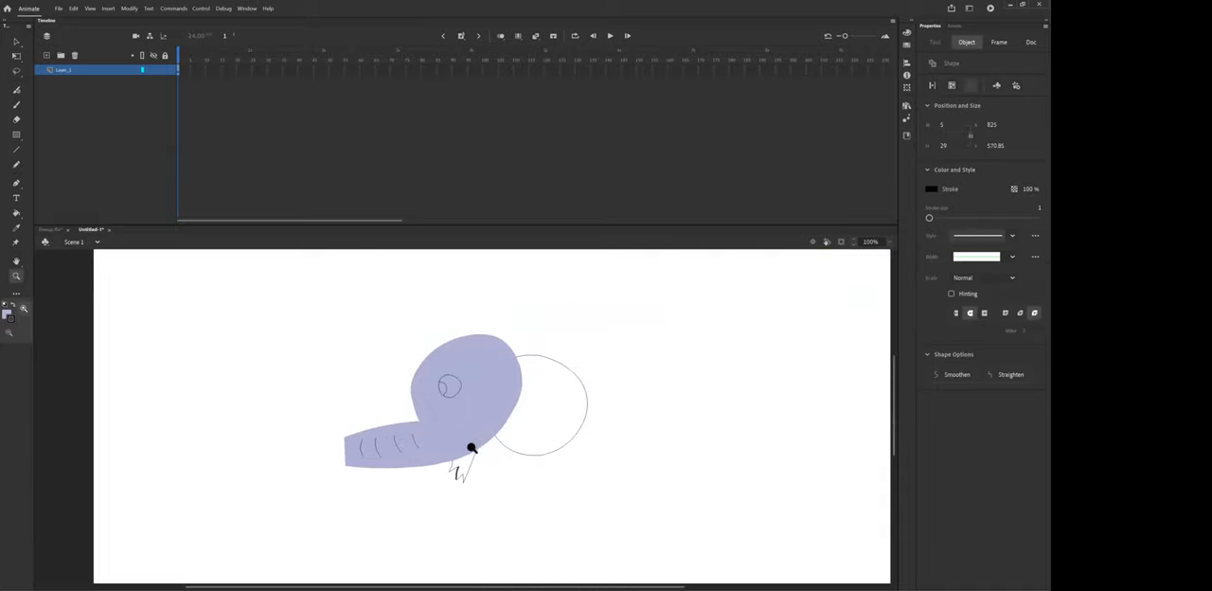
Optimize the lavender fill via Modify > Shape > Optimize, keeping 24 curves (0% reduction).
left_click(474, 377)
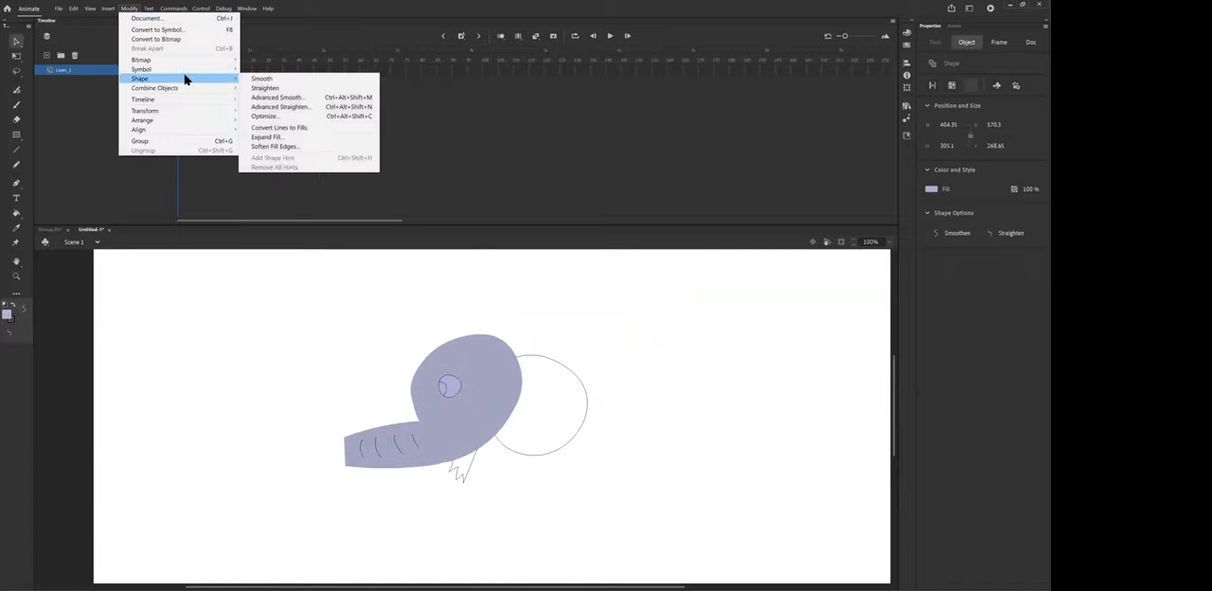
left_click(265, 116)
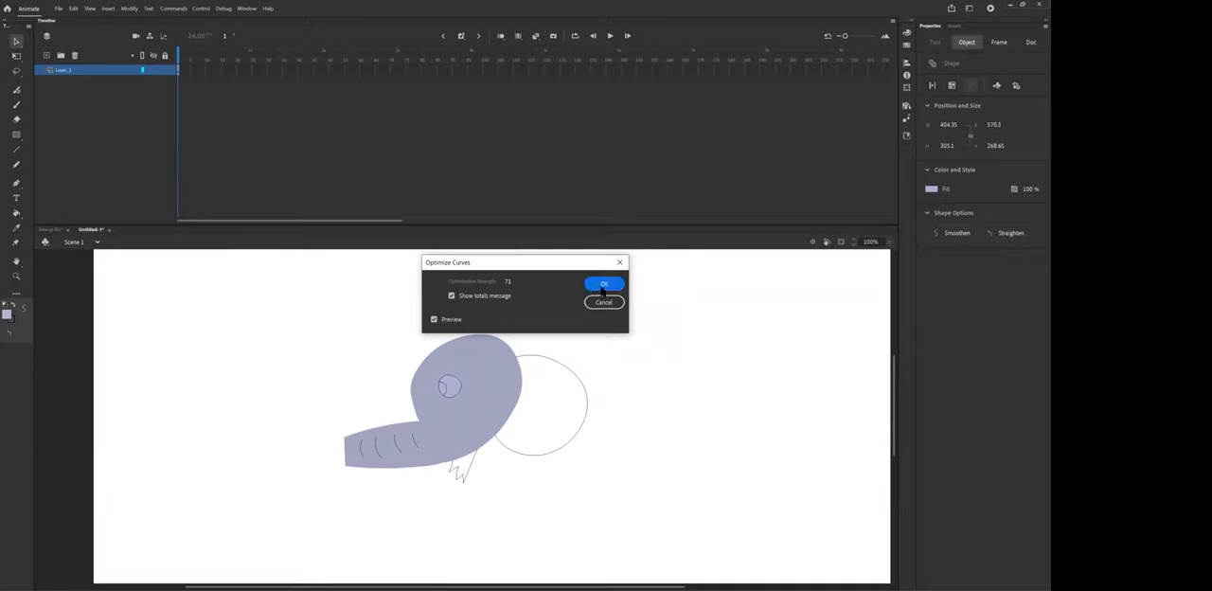
left_click(604, 283)
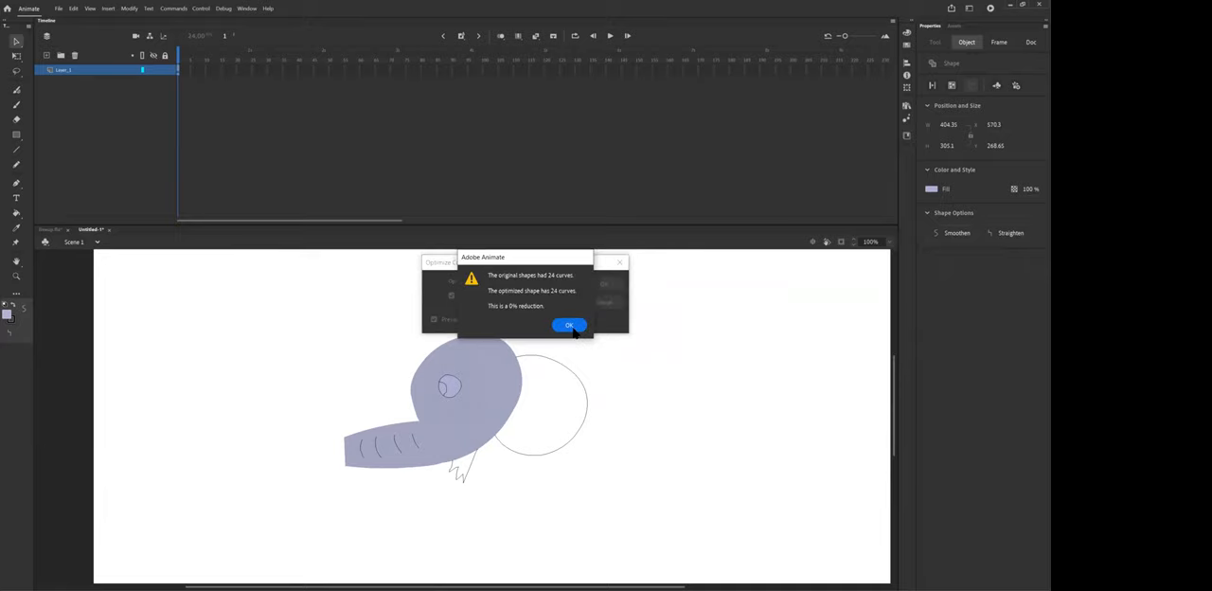
left_click(570, 325)
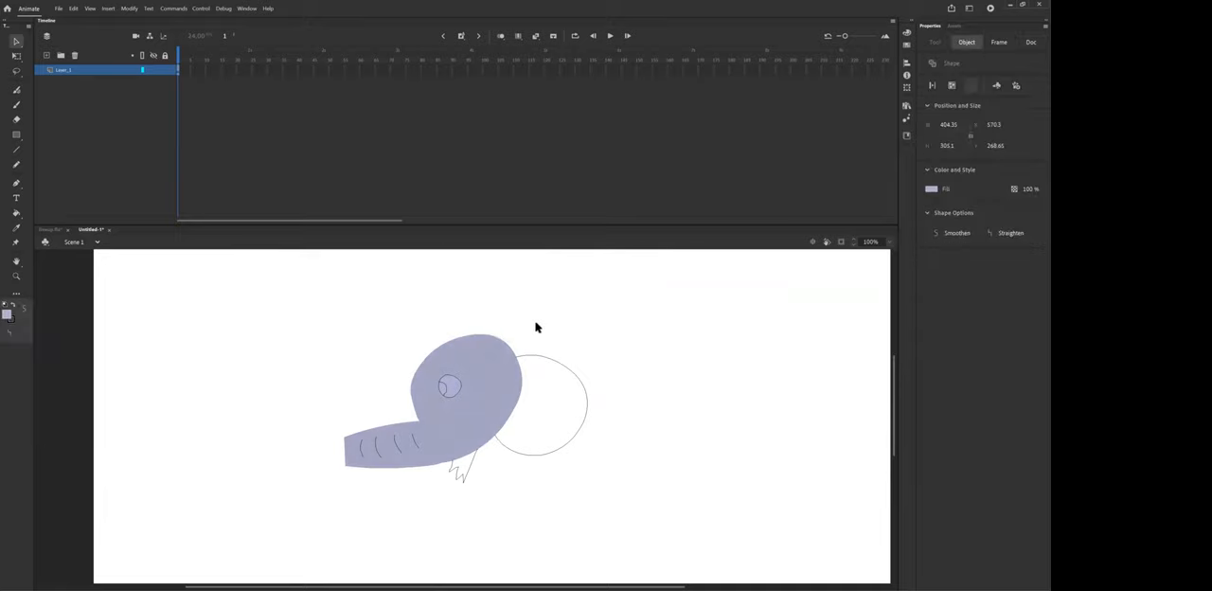
left_click(1031, 41)
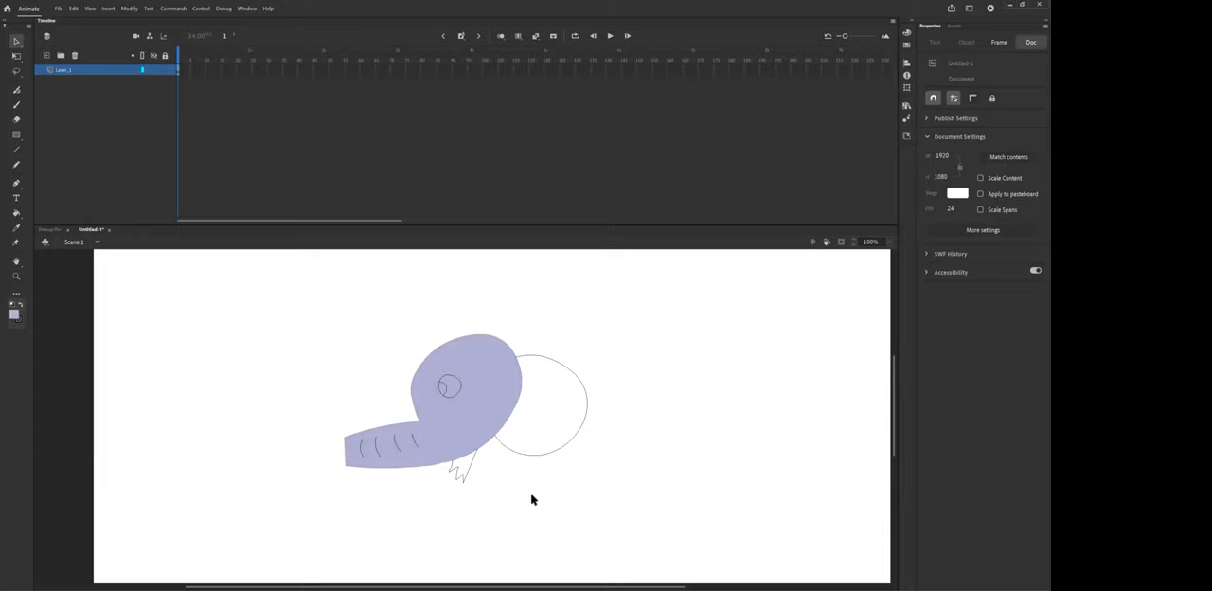
mouse_move(199, 346)
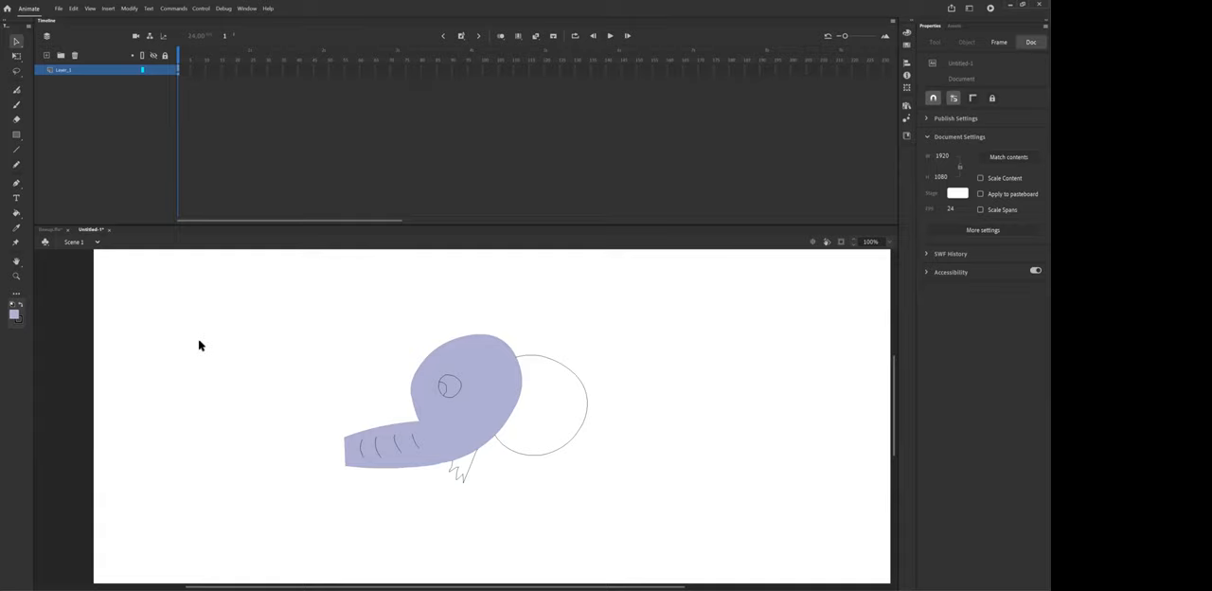
mouse_move(182, 383)
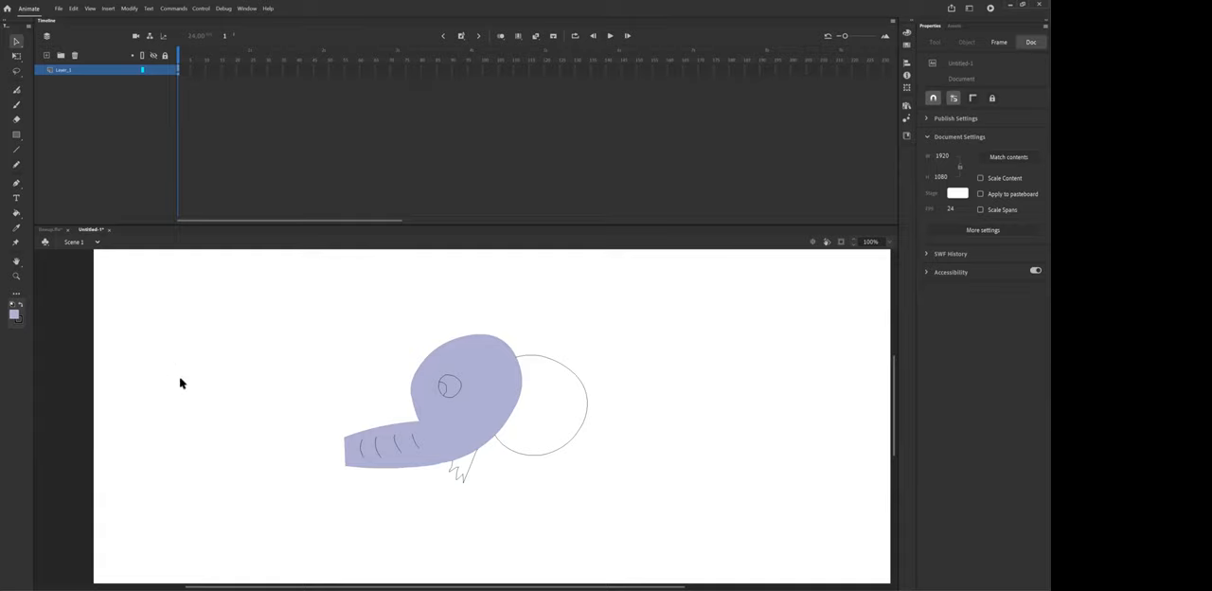
mouse_move(180, 419)
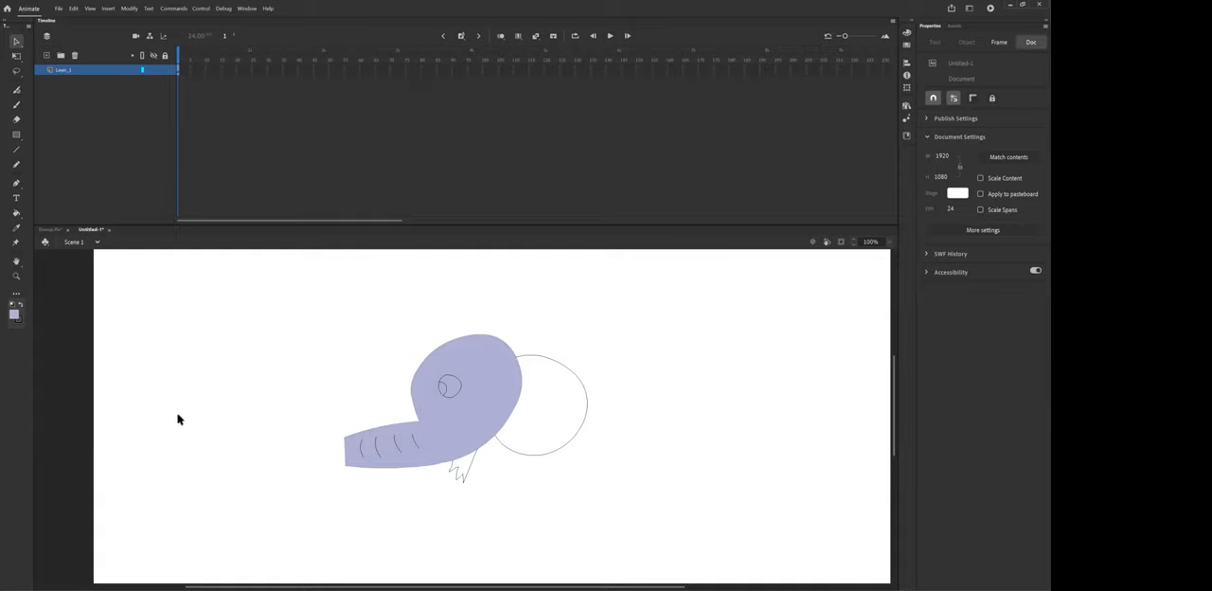
mouse_move(178, 434)
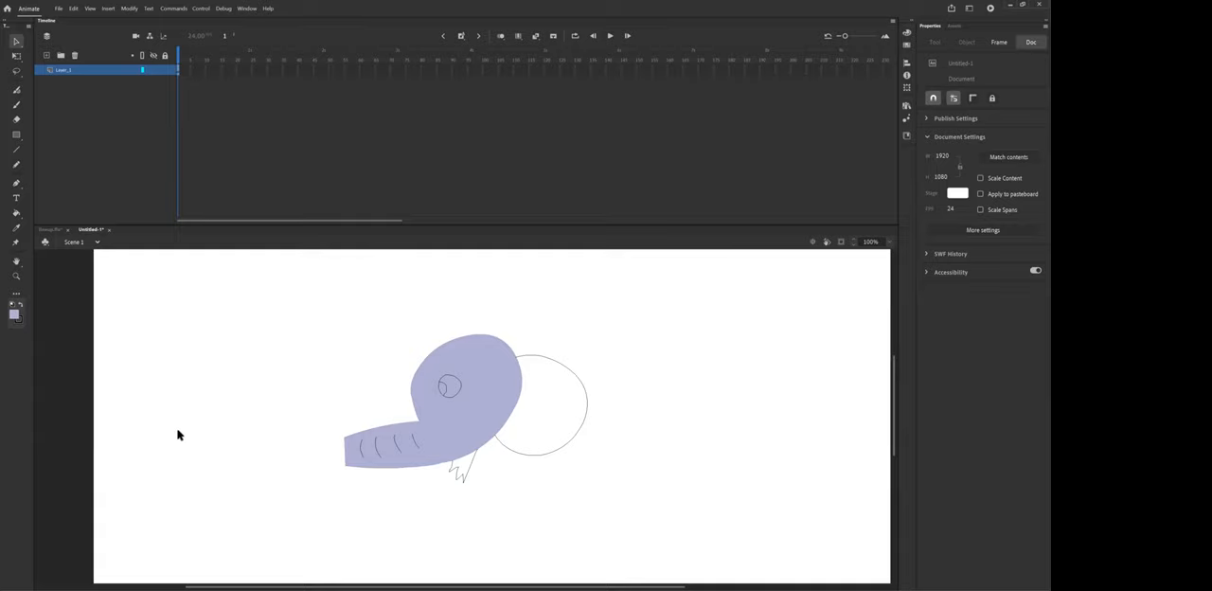
mouse_move(152, 438)
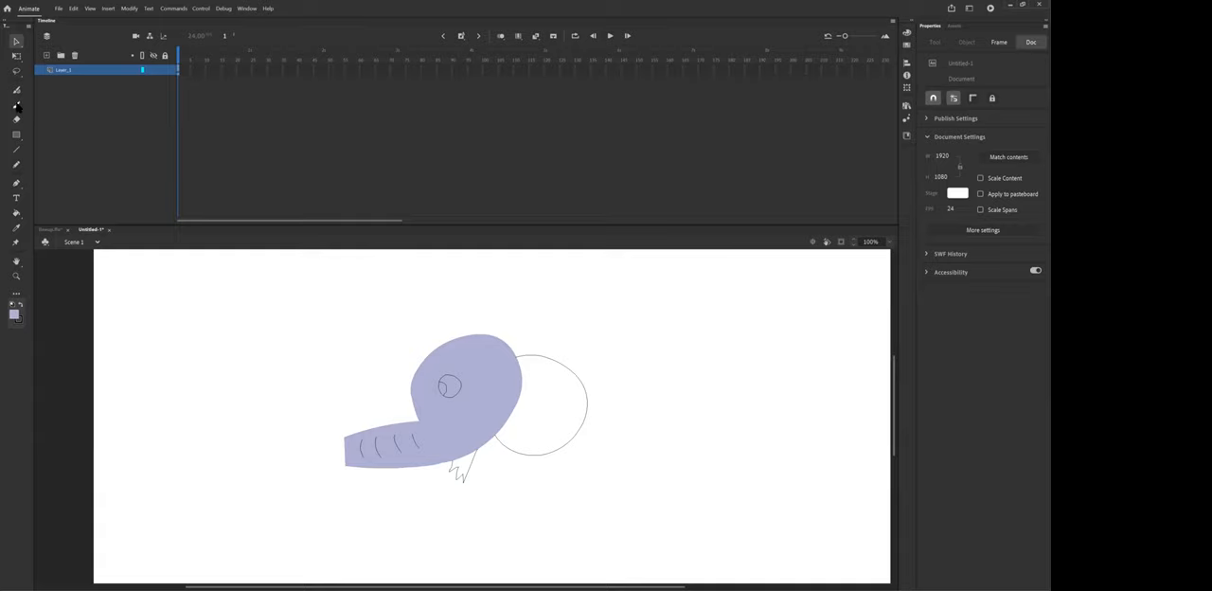
Switch to the Classic Brush tool with the lavender fill still active.
left_click(16, 103)
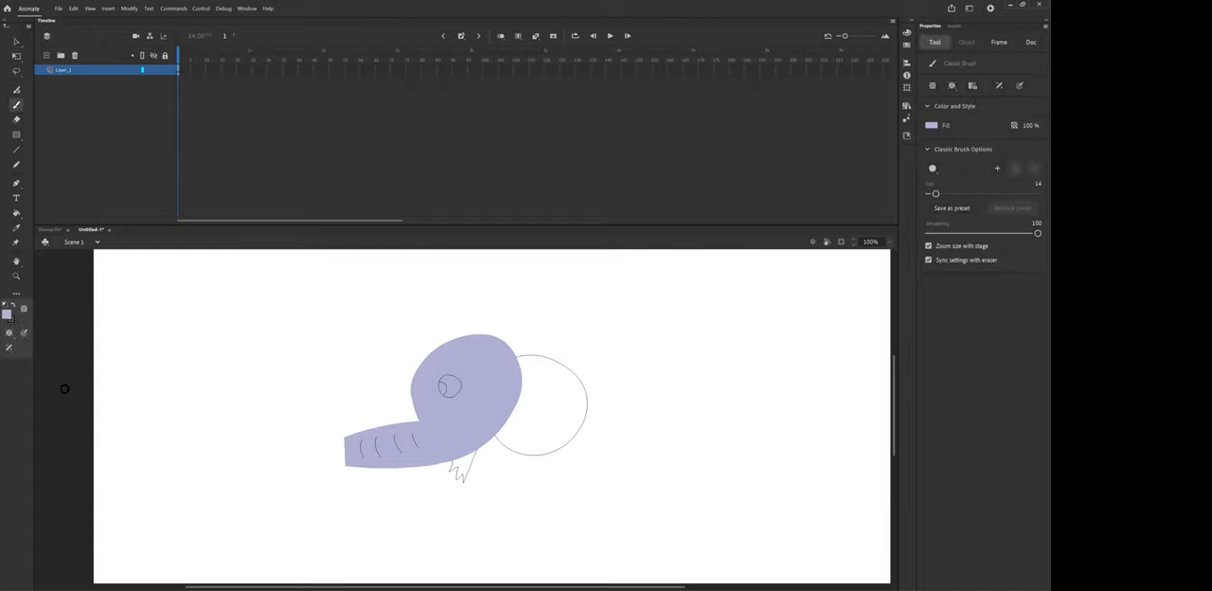